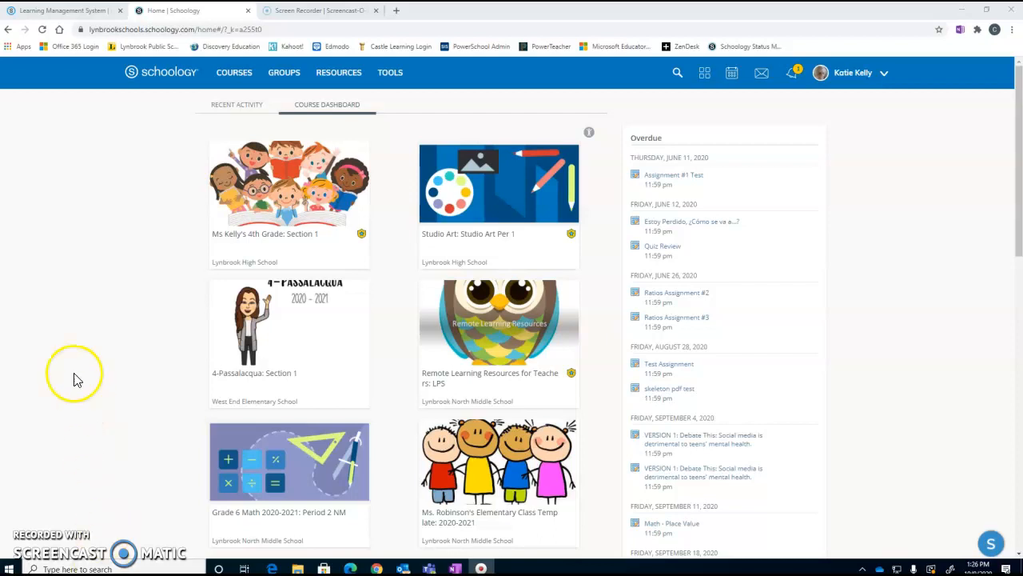
- Open the English 10: Section 1 course from the Course Dashboard
{"action": "scroll", "scroll_direction": "down", "scroll_amount": 3}
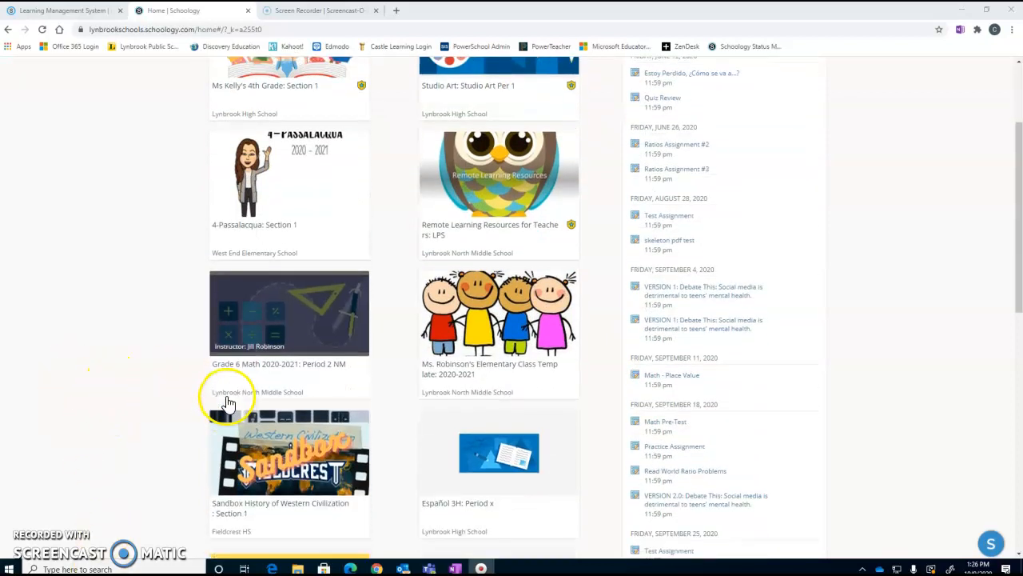
{"action": "scroll", "scroll_direction": "down", "scroll_amount": 3}
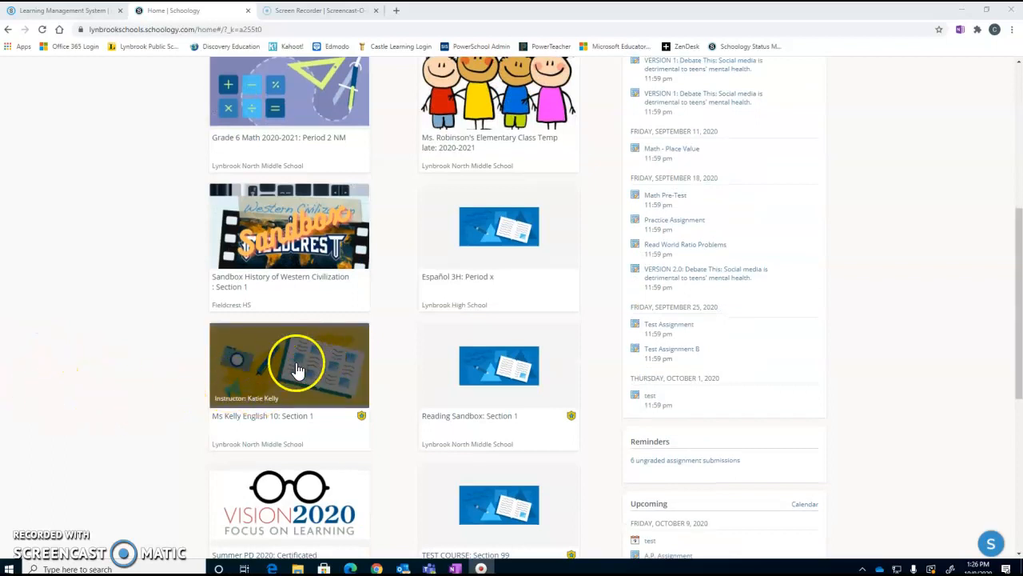
{"action": "left_click", "coordinate": [289, 365]}
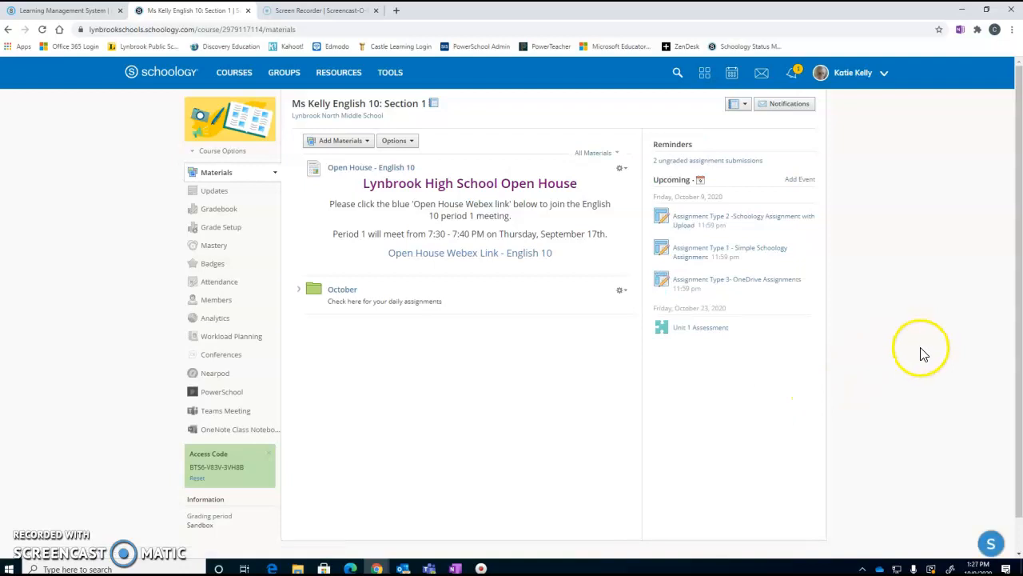
{"action": "mouse_move", "coordinate": [678, 186]}
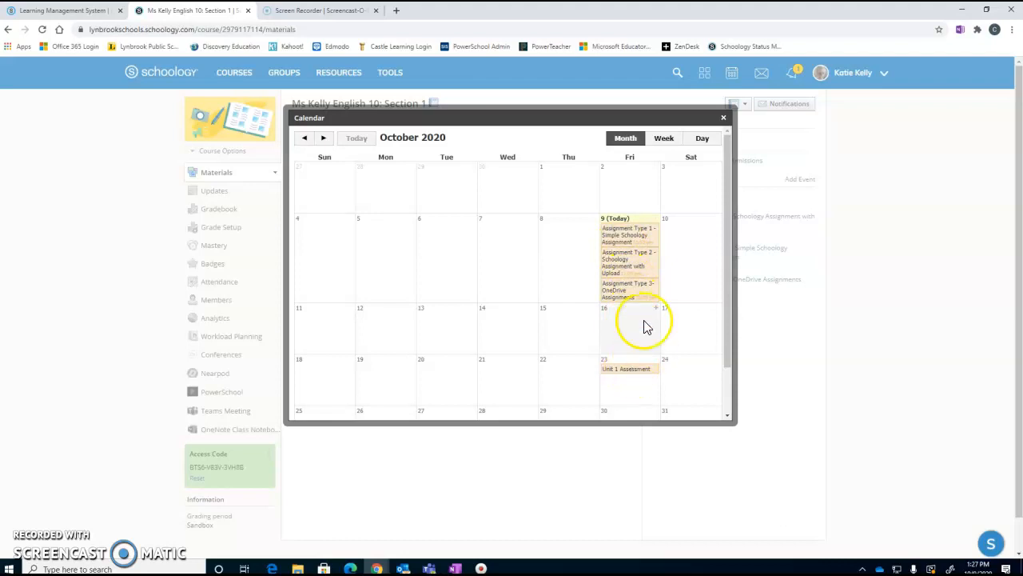
{"action": "mouse_move", "coordinate": [597, 222]}
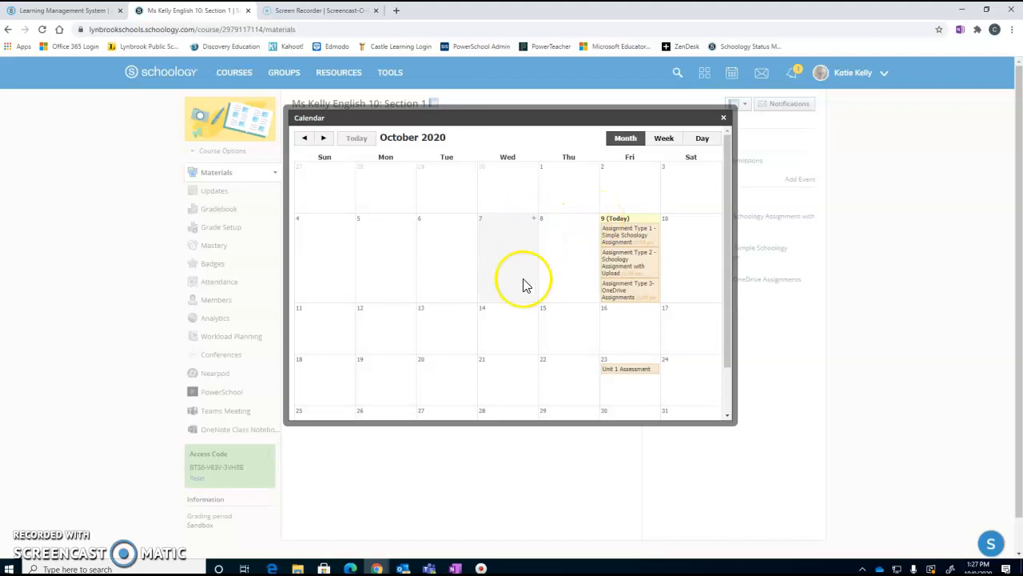
{"action": "mouse_move", "coordinate": [476, 362]}
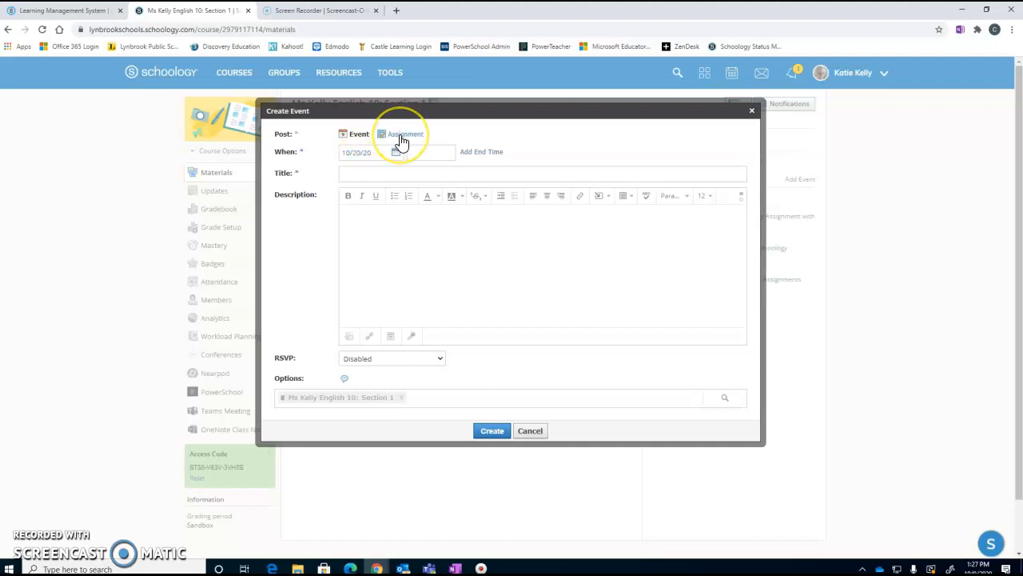
- Start a new Event from a day in the English 10 calendar
{"action": "left_click", "coordinate": [355, 135]}
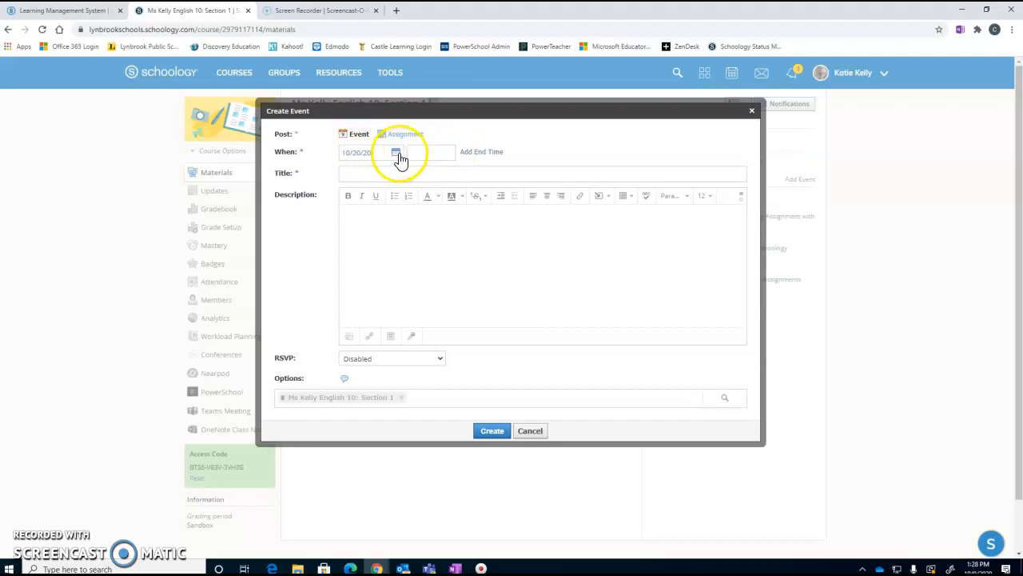
- Date the event October 30, 2020 and title it 'Unit 2 test'
{"action": "left_click", "coordinate": [397, 152]}
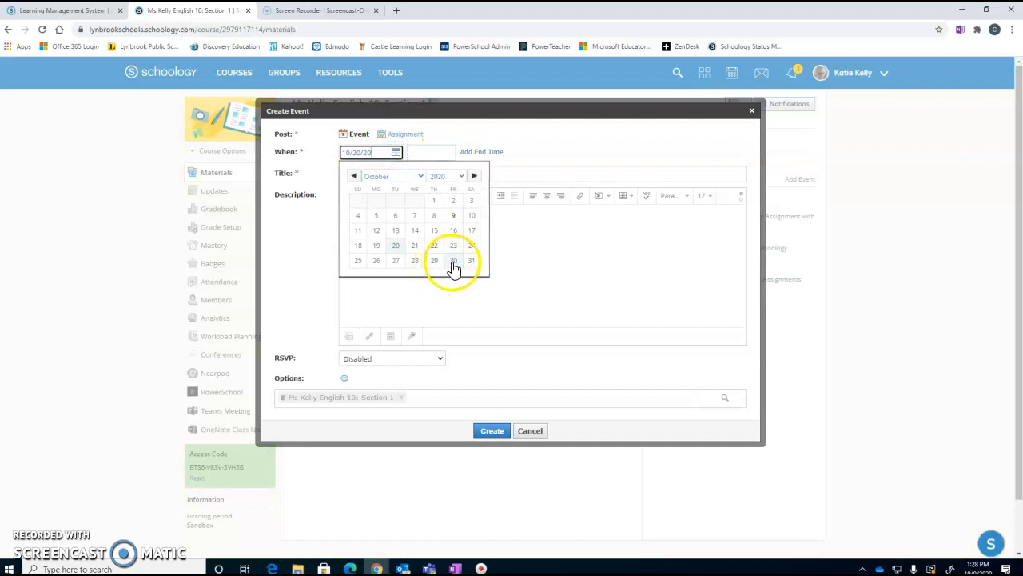
{"action": "left_click", "coordinate": [454, 260]}
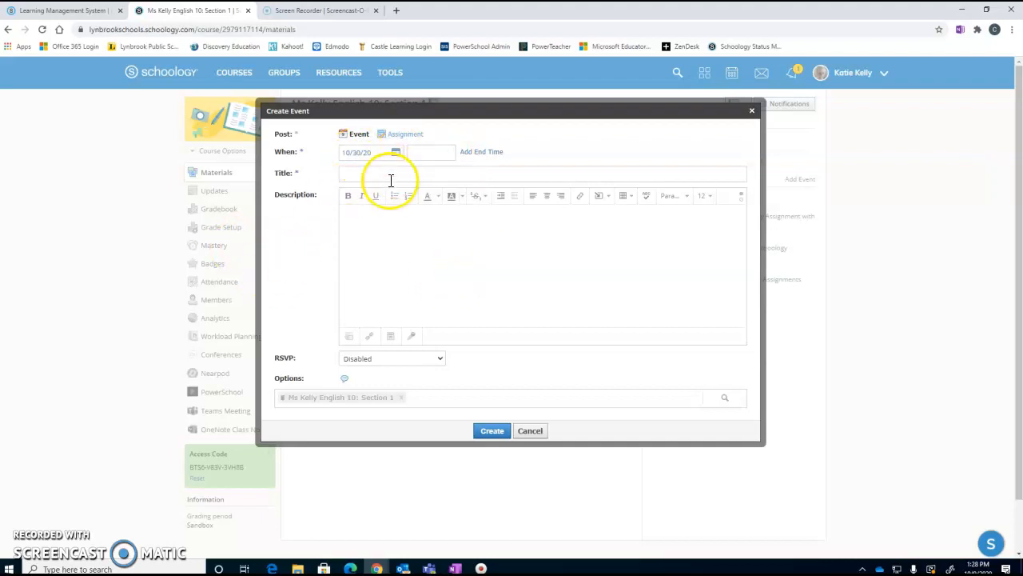
{"action": "type", "text": "Unit 2 test"}
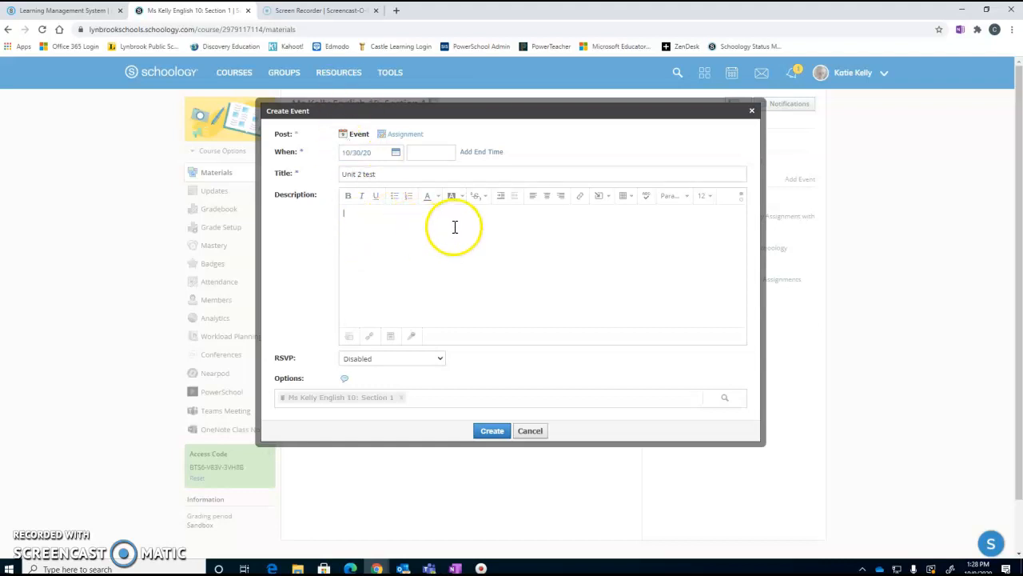
{"action": "mouse_move", "coordinate": [378, 230]}
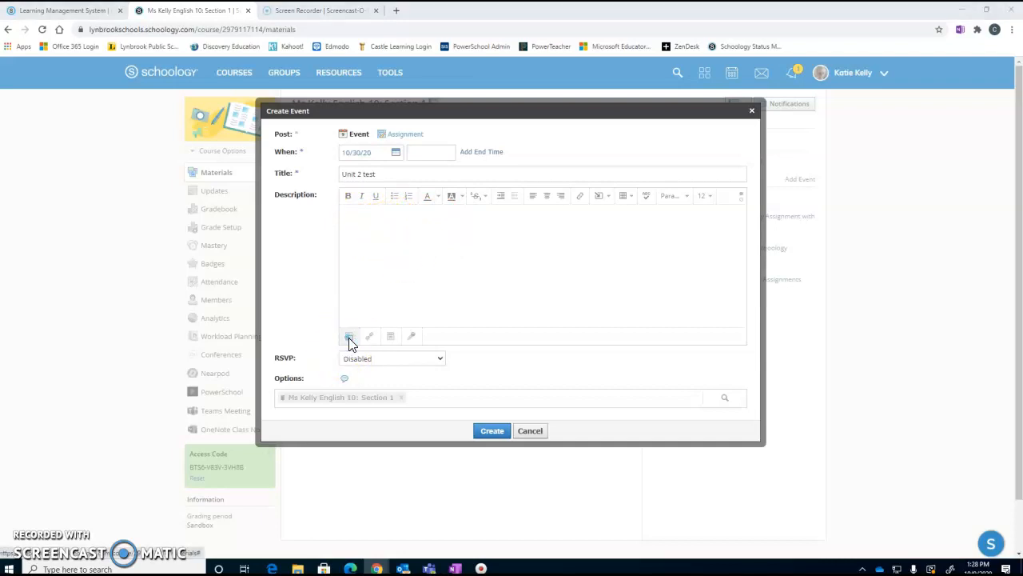
- Cancel out of the Attach File dialog without attaching anything
{"action": "left_click", "coordinate": [349, 336]}
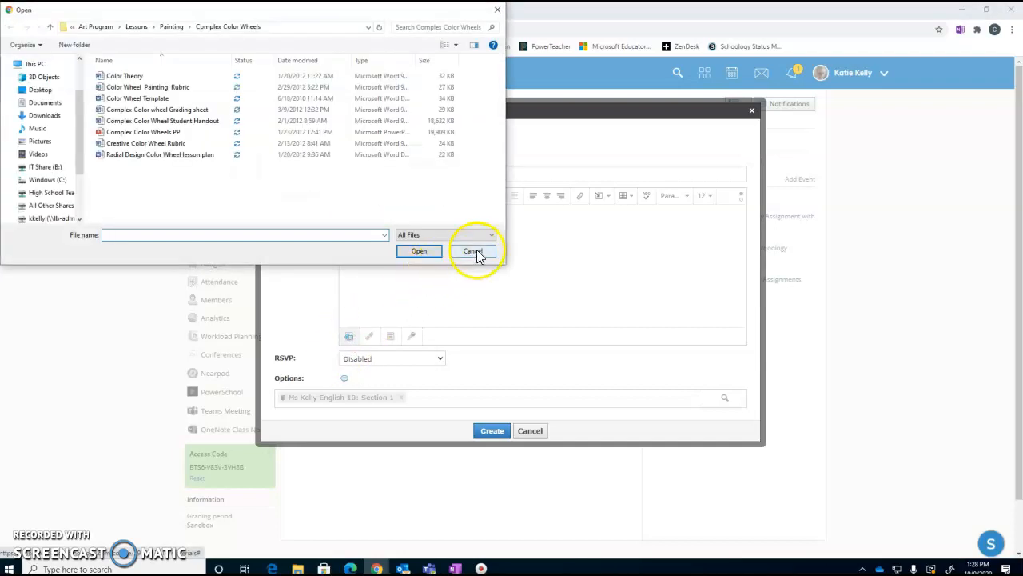
{"action": "left_click", "coordinate": [474, 250]}
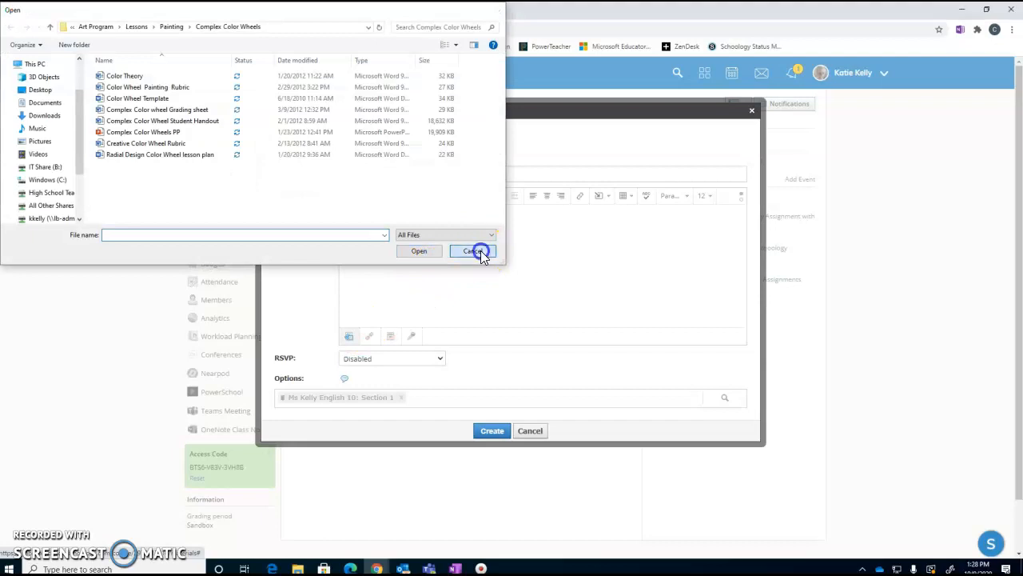
{"action": "left_click", "coordinate": [473, 249]}
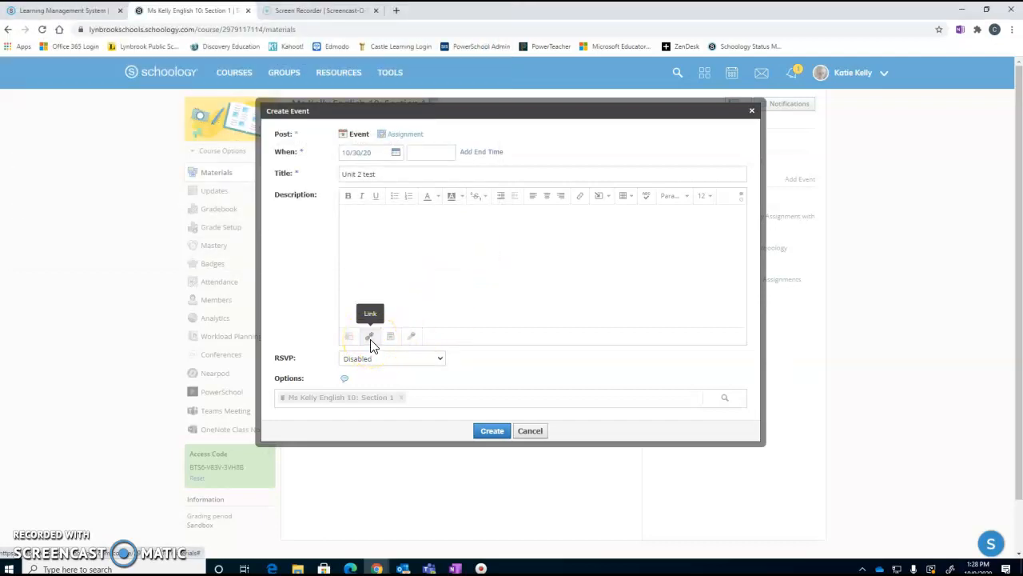
{"action": "mouse_move", "coordinate": [275, 403]}
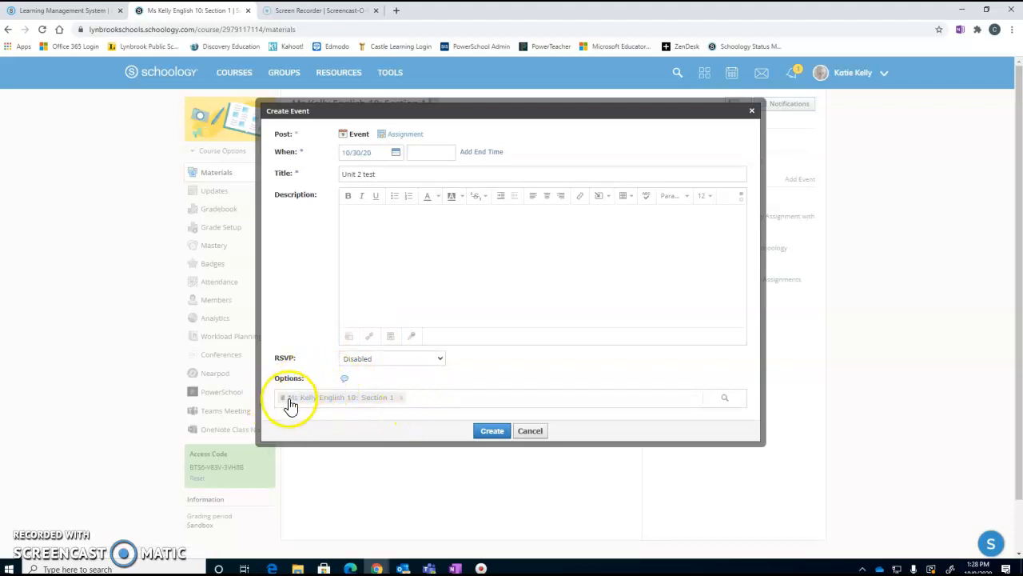
{"action": "mouse_move", "coordinate": [302, 409]}
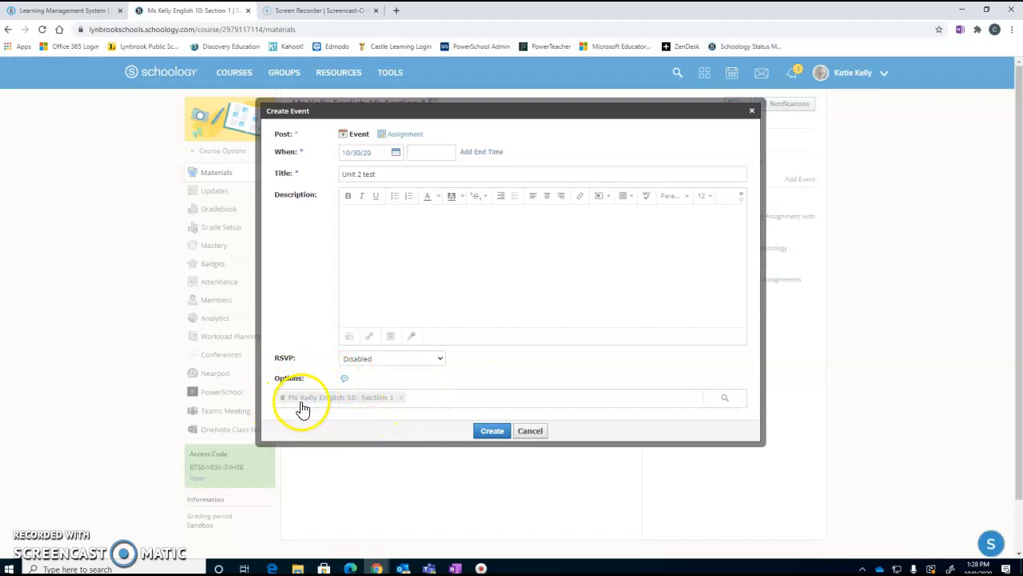
{"action": "mouse_move", "coordinate": [343, 406]}
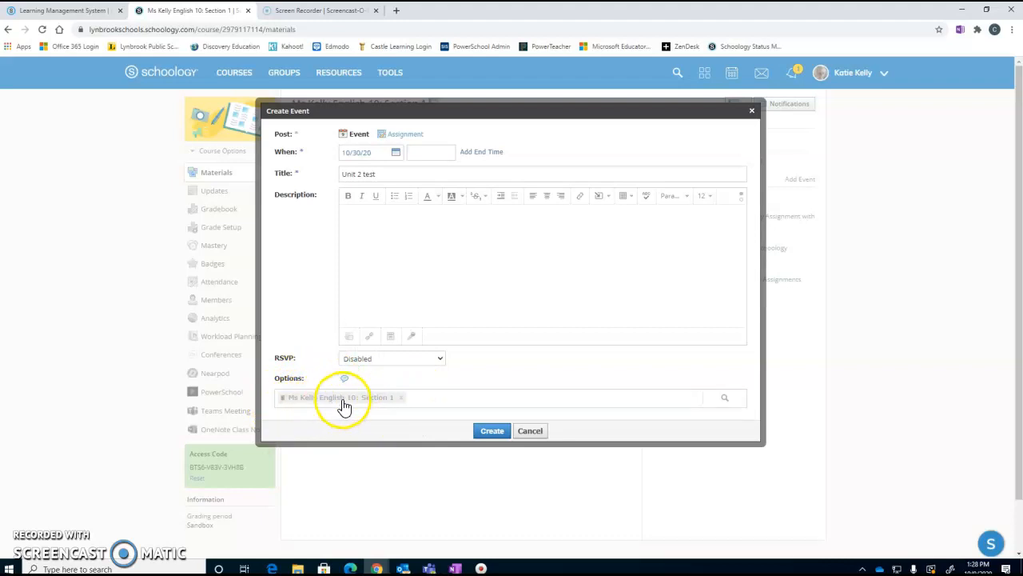
{"action": "mouse_move", "coordinate": [355, 408]}
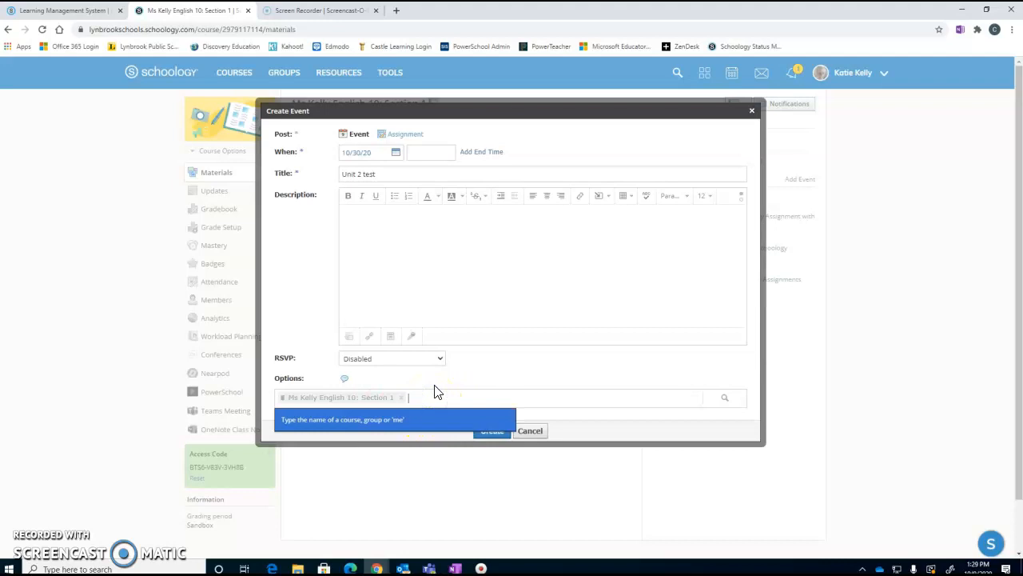
- Add Studio Art: Studio Art Per 1 as a second posting course for the event
{"action": "type", "text": "art"}
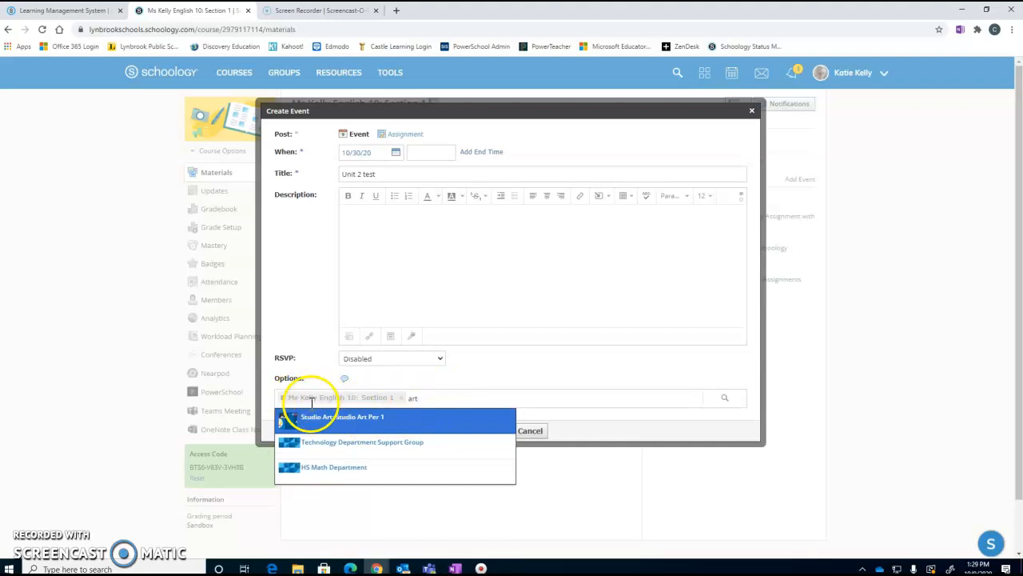
{"action": "mouse_move", "coordinate": [365, 430]}
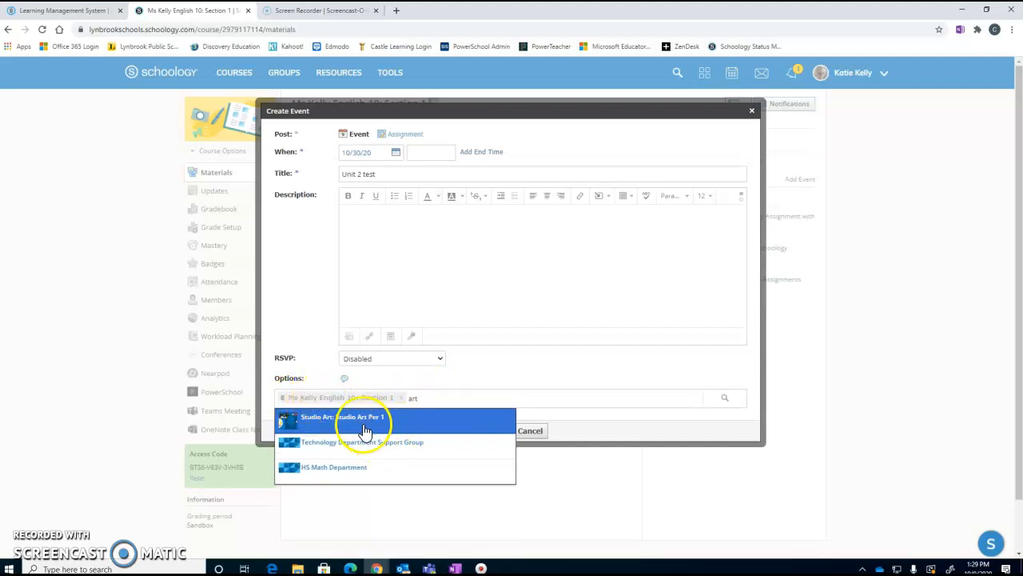
{"action": "left_click", "coordinate": [342, 416]}
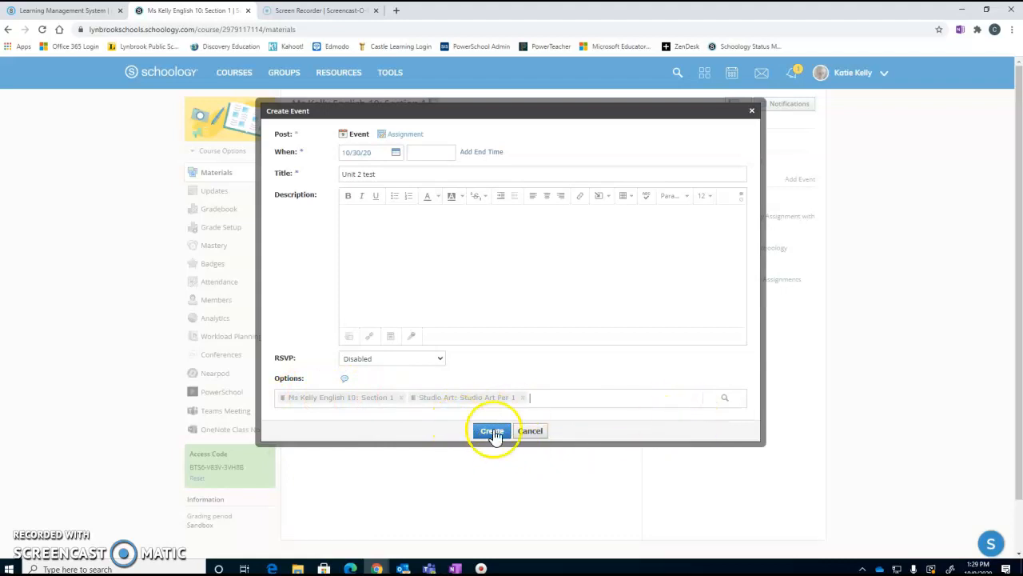
{"action": "left_click", "coordinate": [492, 430]}
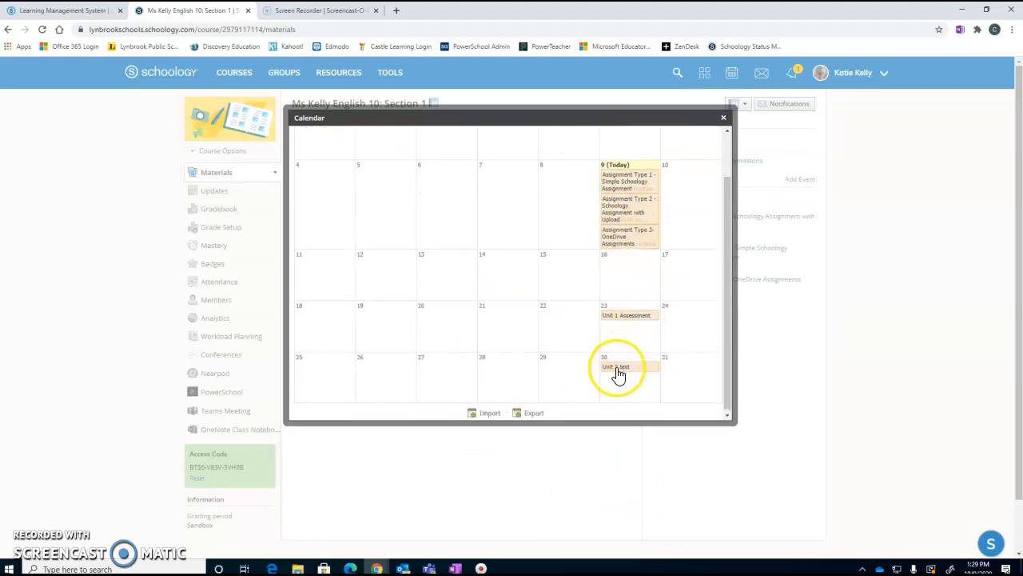
{"action": "left_click", "coordinate": [722, 119]}
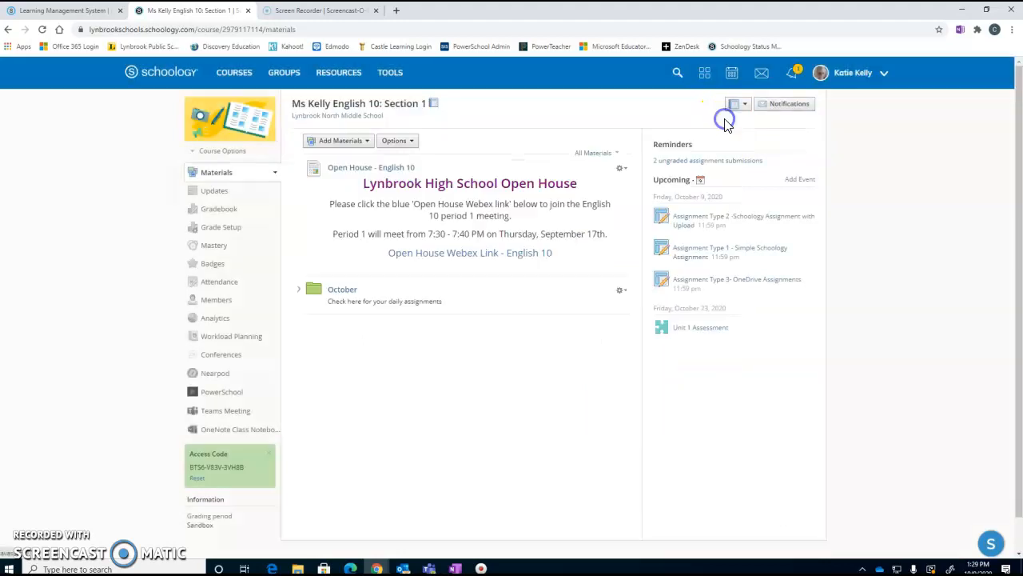
{"action": "scroll", "scroll_direction": "down", "scroll_amount": 3}
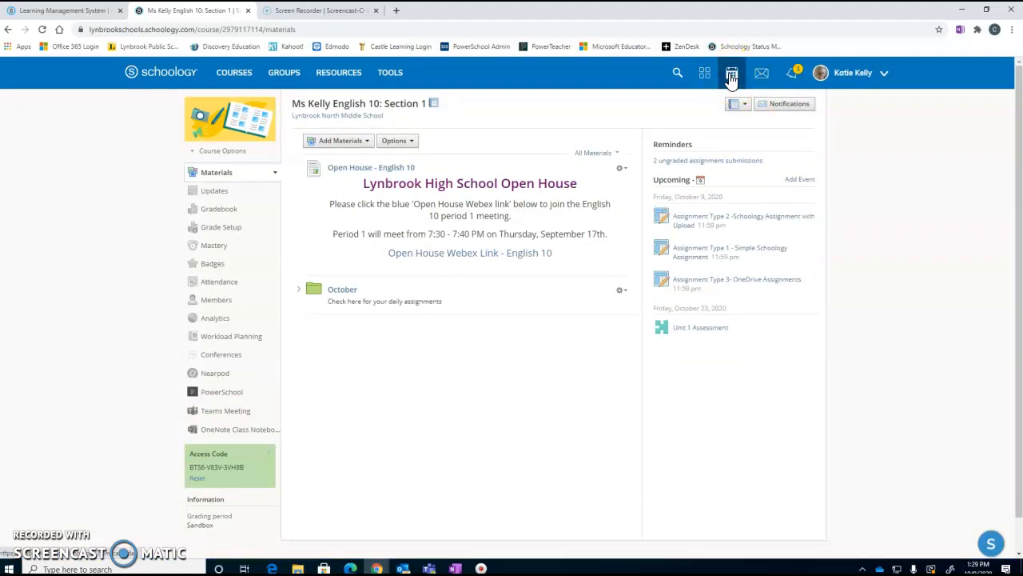
- Show the October 2020 calendar and the Unit 2 test entry's details on October 30
{"action": "left_click", "coordinate": [731, 74]}
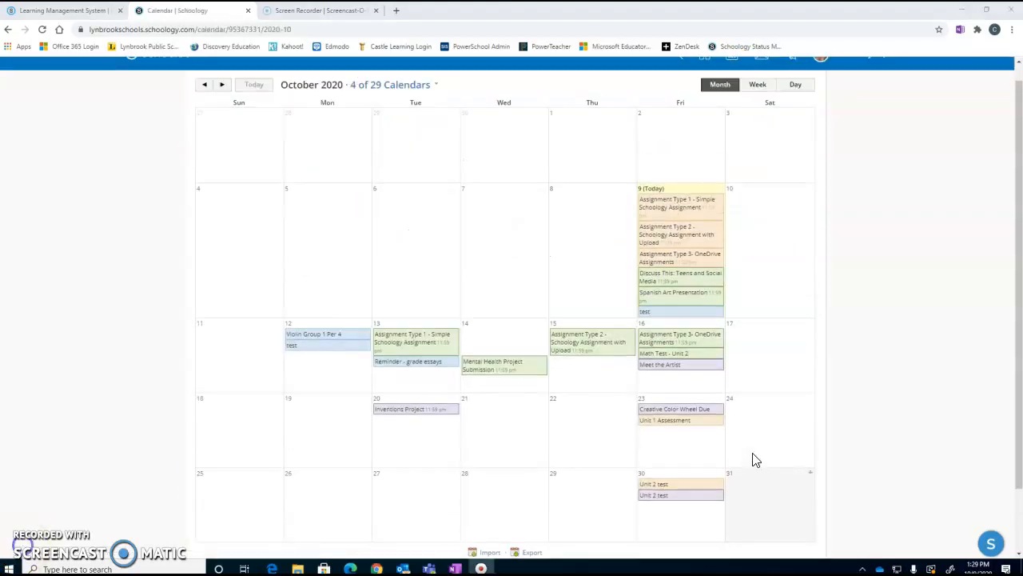
{"action": "scroll", "scroll_direction": "down", "scroll_amount": 3}
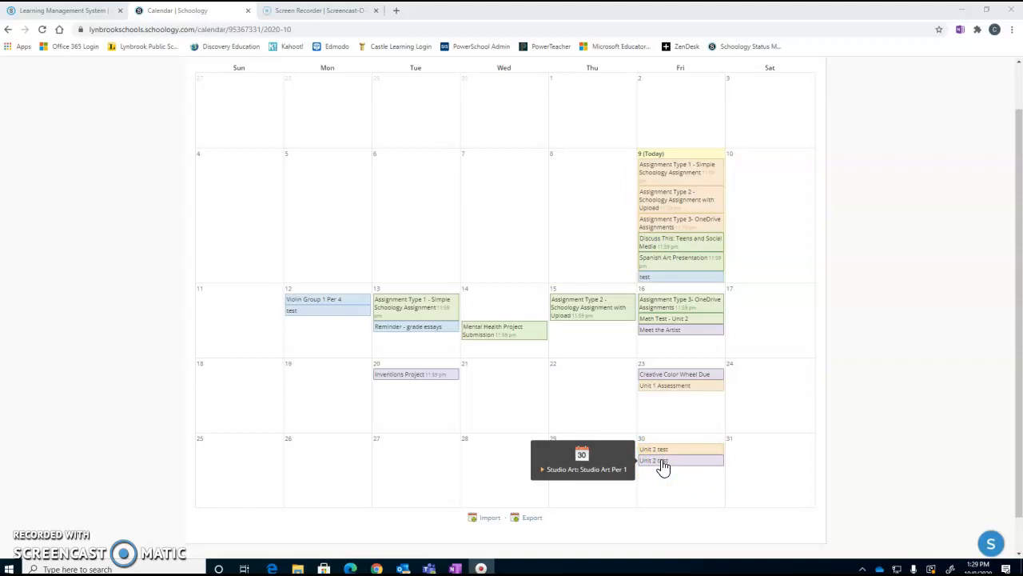
{"action": "mouse_move", "coordinate": [665, 467]}
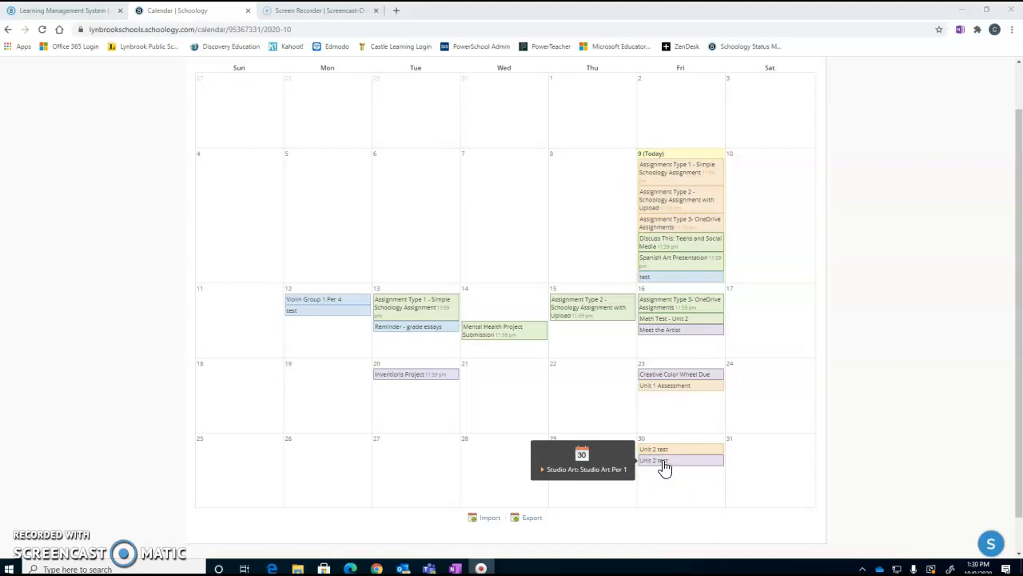
{"action": "left_click", "coordinate": [653, 448]}
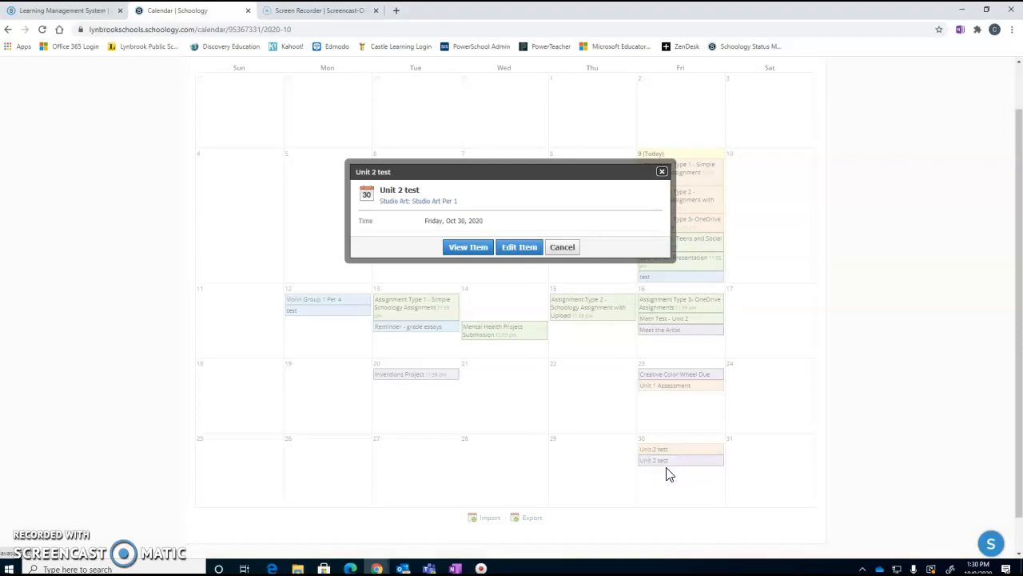
- Cancel the Edit Event dialog and go to the Unit 2 test event's own page
{"action": "left_click", "coordinate": [517, 246]}
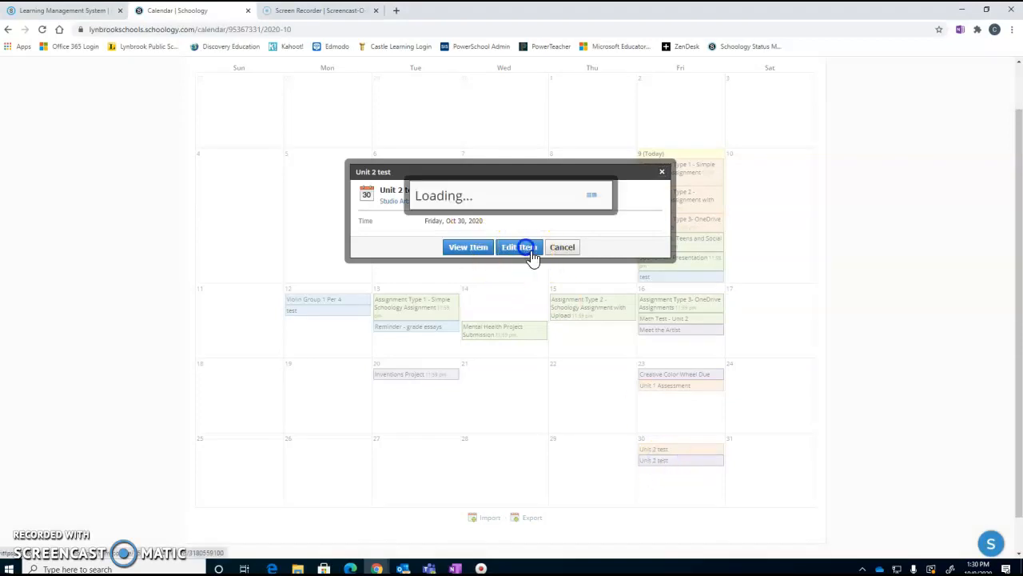
{"action": "left_click", "coordinate": [518, 246]}
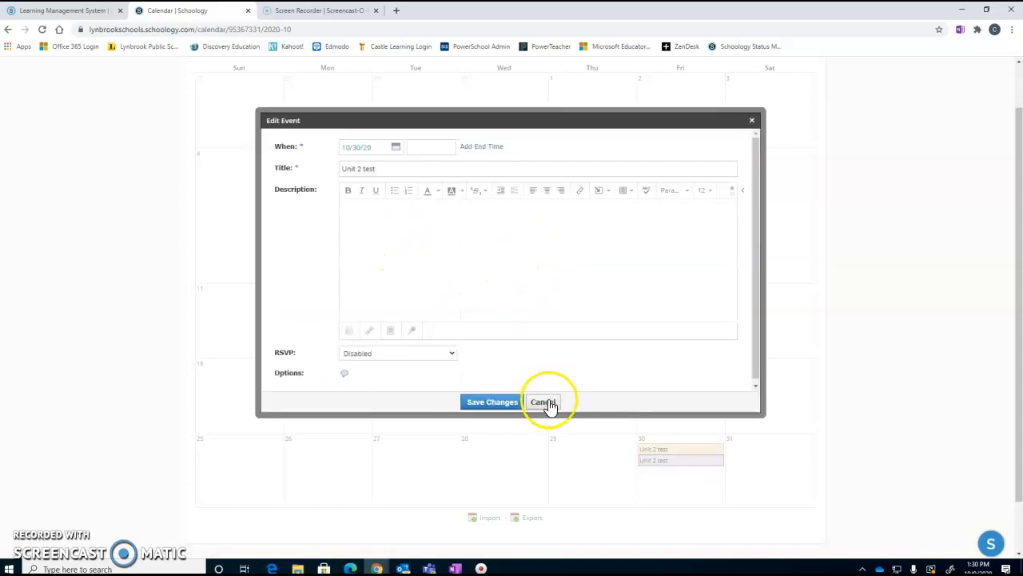
{"action": "left_click", "coordinate": [543, 401]}
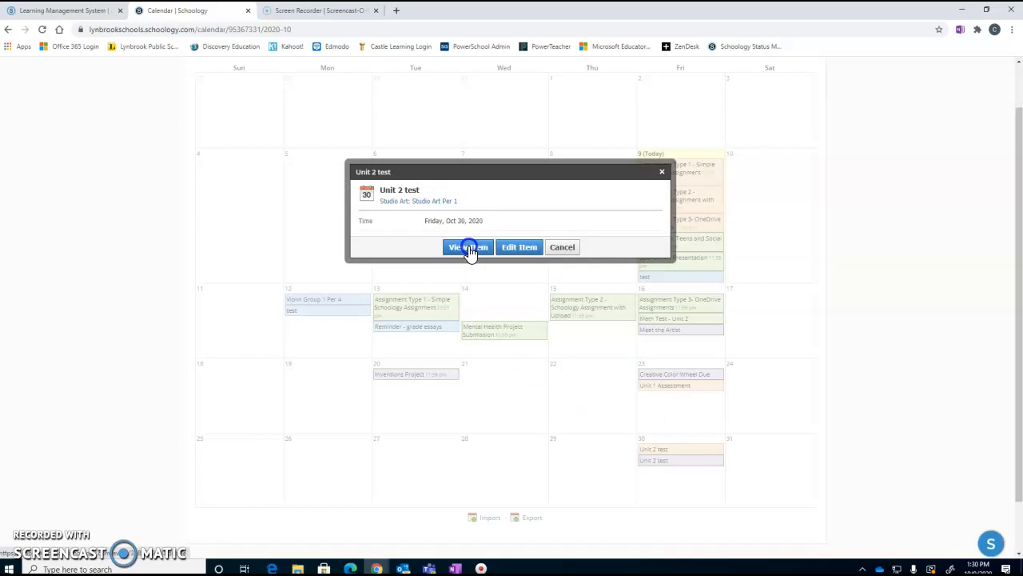
{"action": "left_click", "coordinate": [469, 246]}
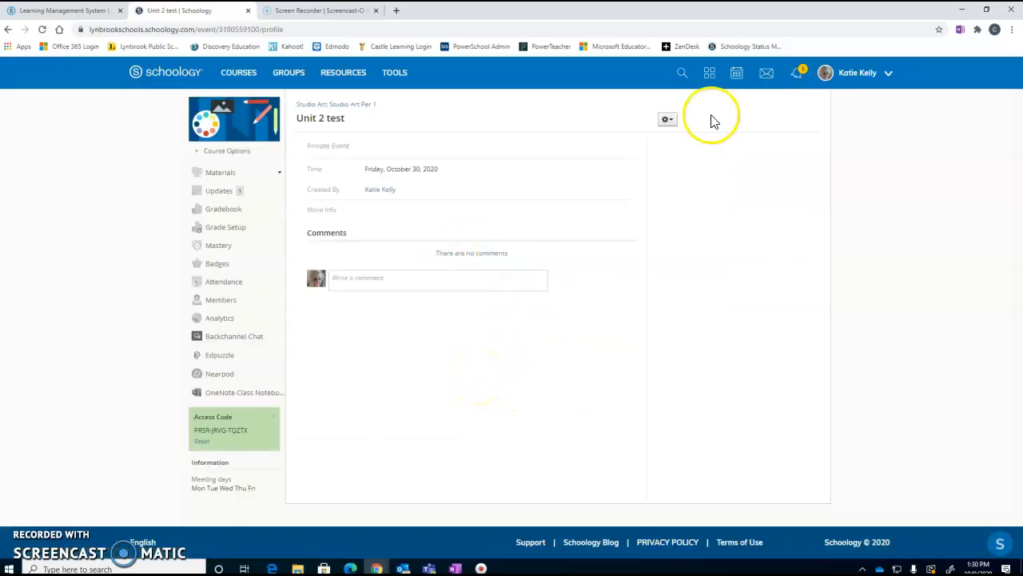
- Show the Edit and Delete options from the event page's gear menu
{"action": "left_click", "coordinate": [667, 118]}
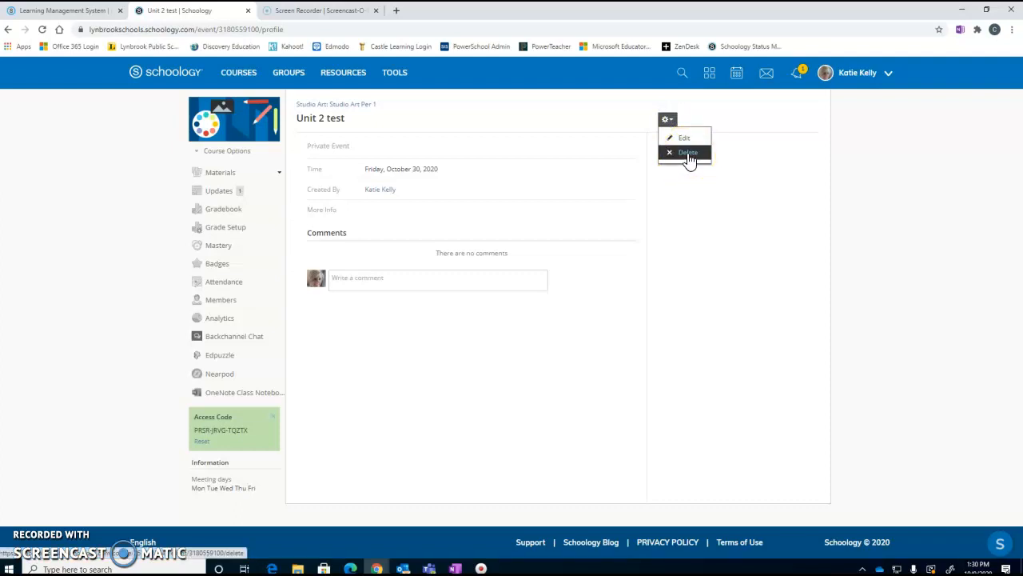
{"action": "mouse_move", "coordinate": [737, 326]}
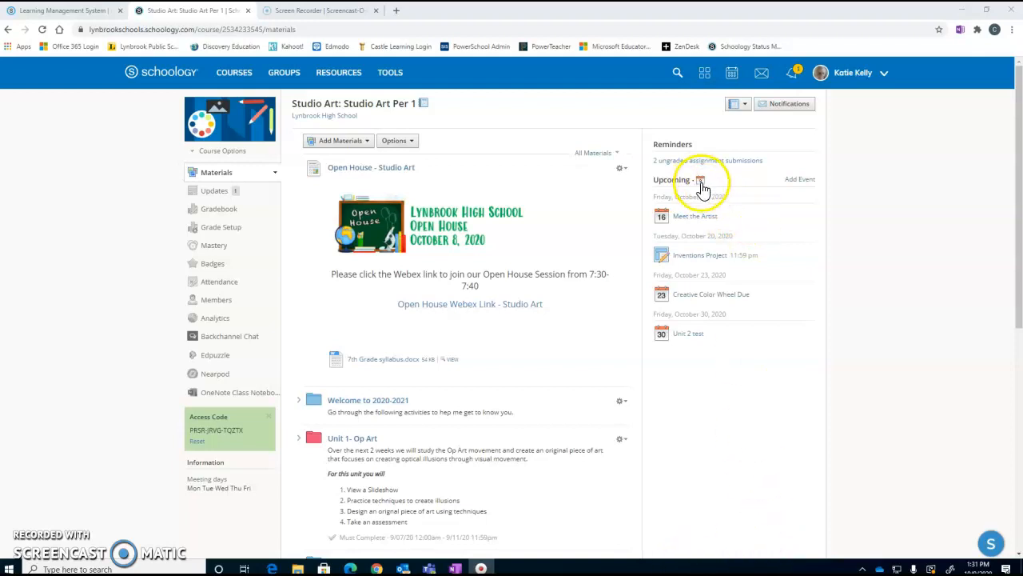
- Open the Studio Art Per 1 course calendar from the Upcoming panel
{"action": "left_click", "coordinate": [701, 179]}
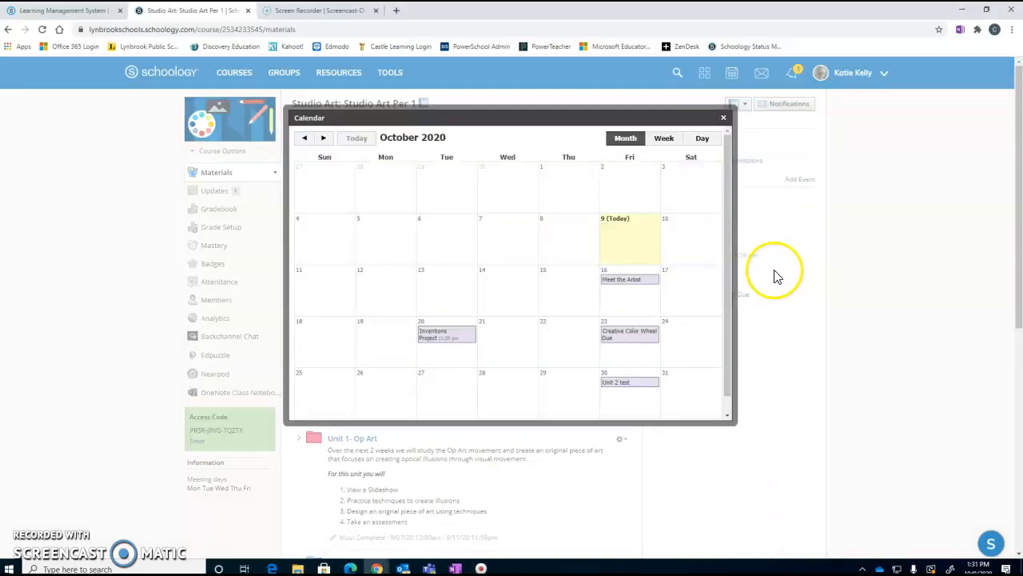
{"action": "mouse_move", "coordinate": [535, 376]}
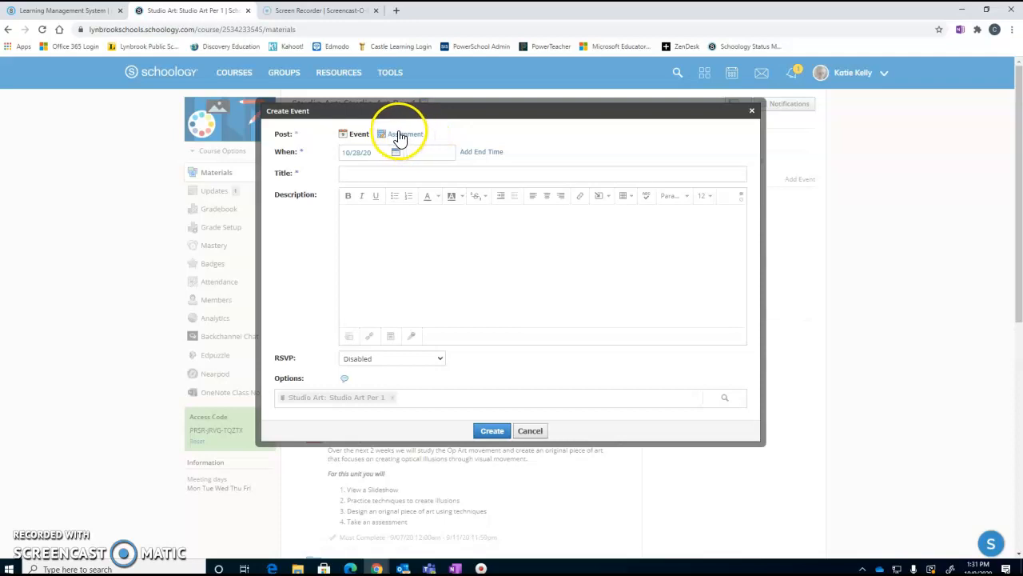
- Make it an Assignment named 'Debate this...' described 'To Do', also posted to Ms Kelly English 10: Section 1
{"action": "left_click", "coordinate": [406, 134]}
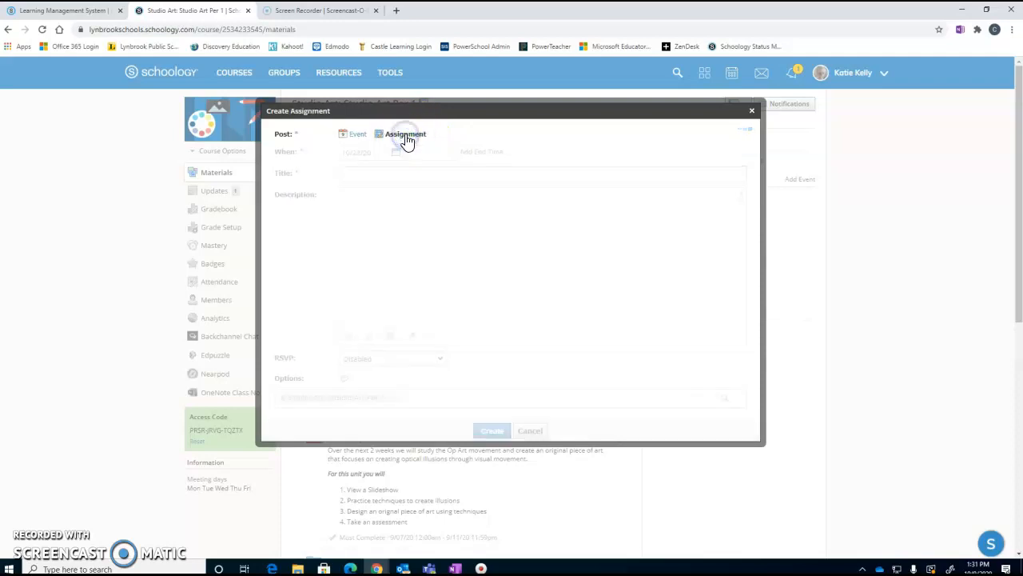
{"action": "left_click", "coordinate": [392, 150]}
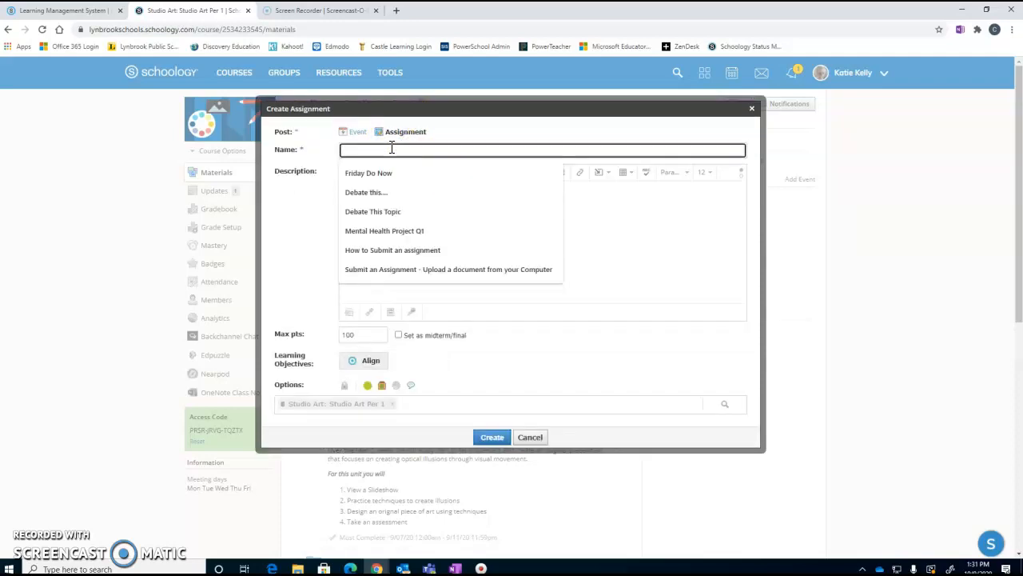
{"action": "left_click", "coordinate": [366, 192]}
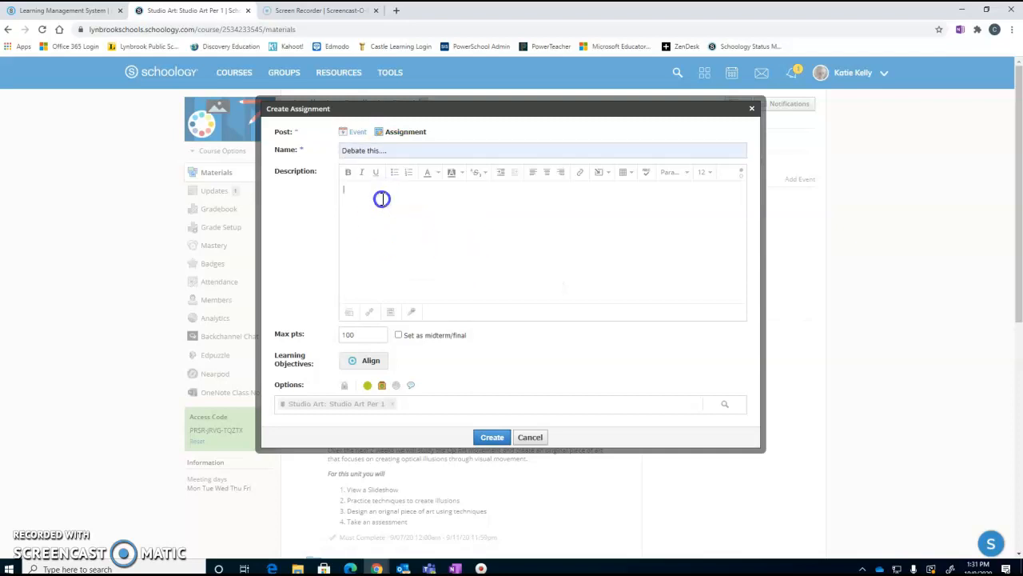
{"action": "type", "text": "T"}
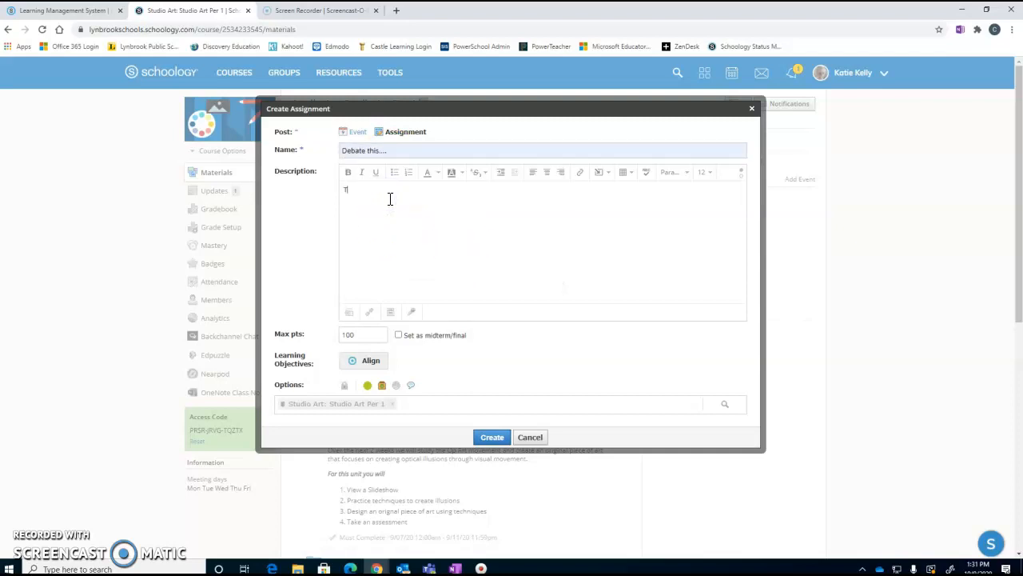
{"action": "type", "text": "o Do"}
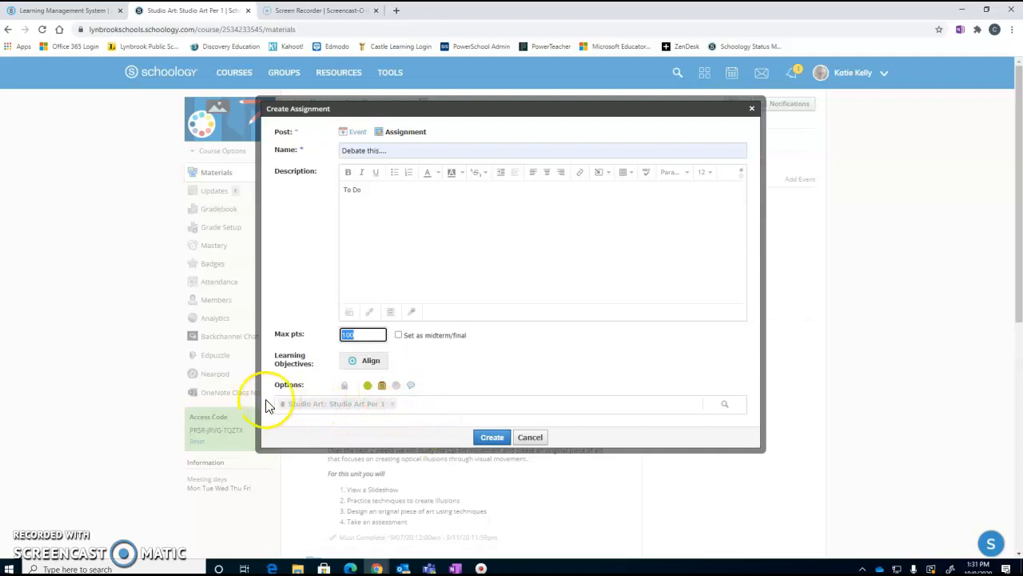
{"action": "mouse_move", "coordinate": [425, 403]}
{"action": "type", "text": "en"}
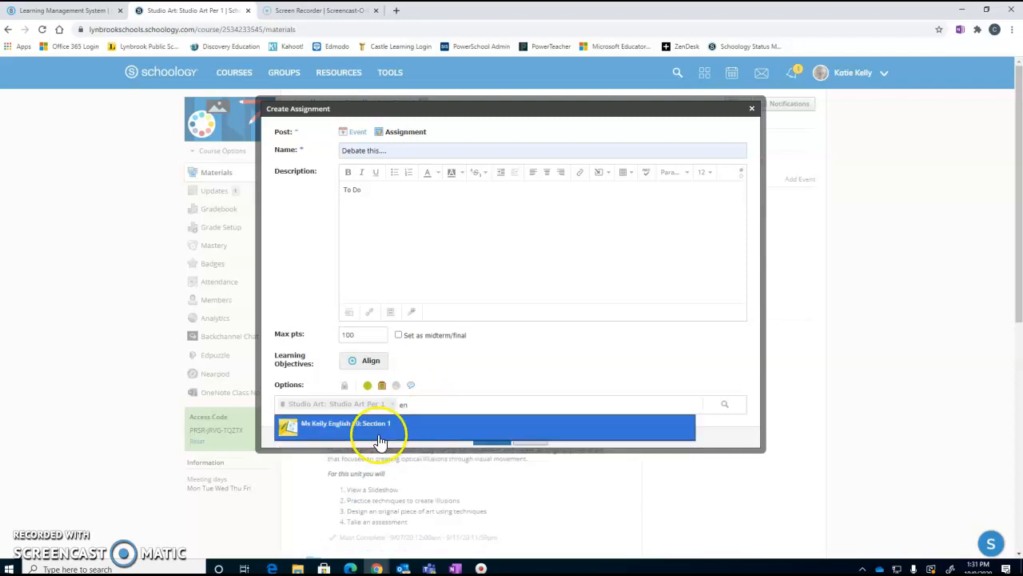
{"action": "left_click", "coordinate": [381, 429]}
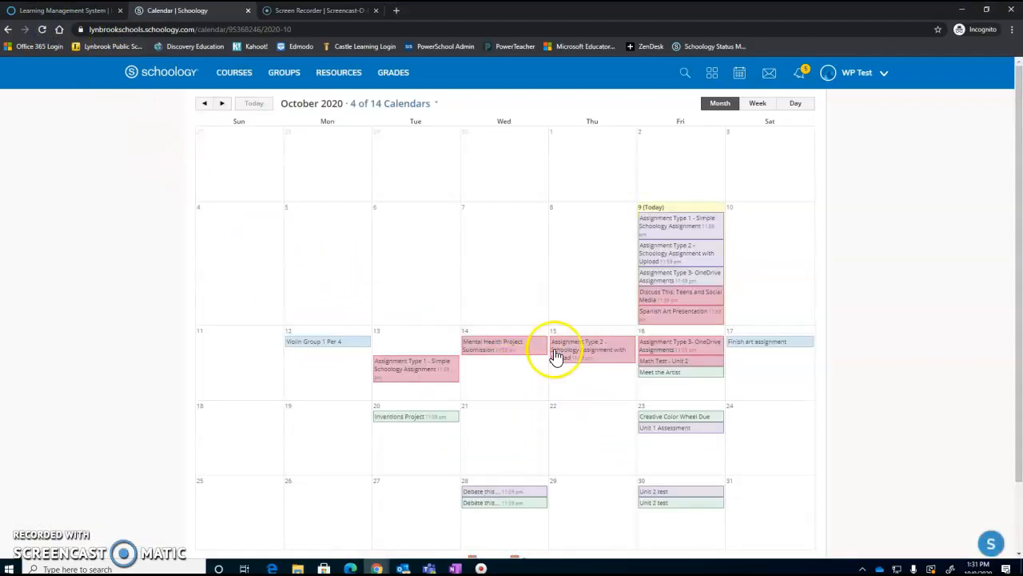
- View the full 'Debate this...' assignment page from its October 28 calendar entry
{"action": "scroll", "scroll_direction": "down", "scroll_amount": 3}
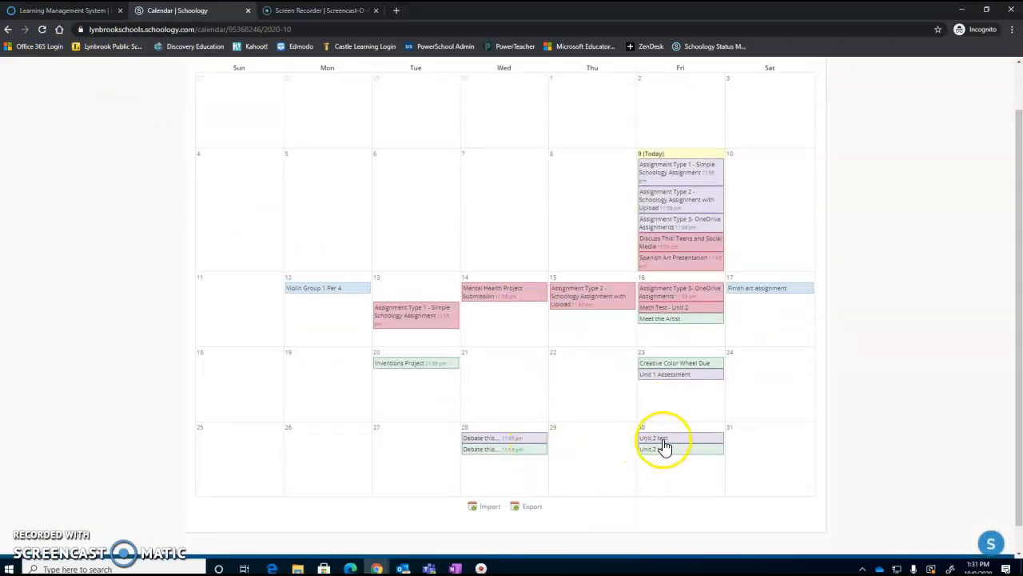
{"action": "left_click", "coordinate": [652, 438]}
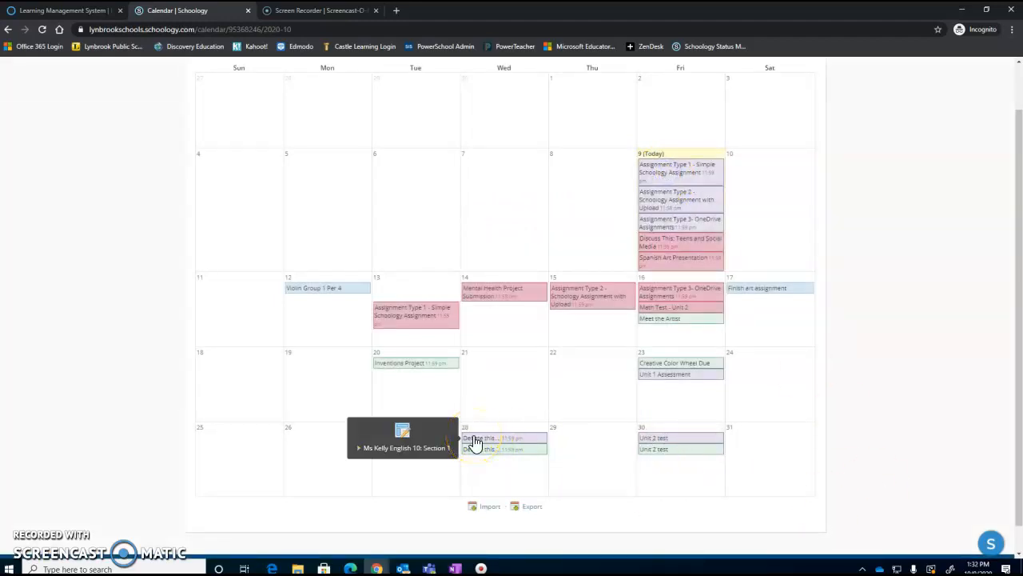
{"action": "left_click", "coordinate": [480, 438]}
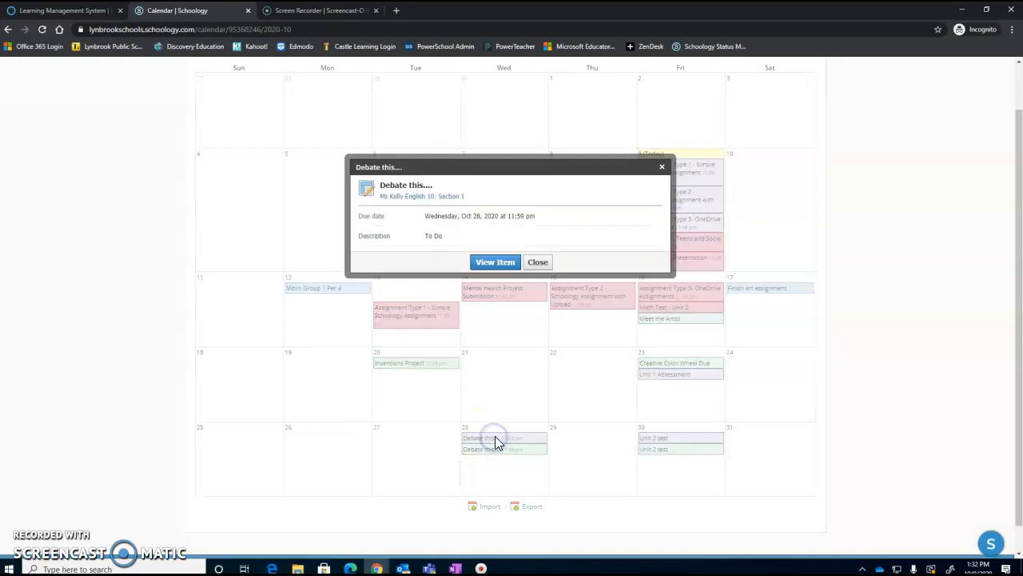
{"action": "left_click", "coordinate": [495, 262]}
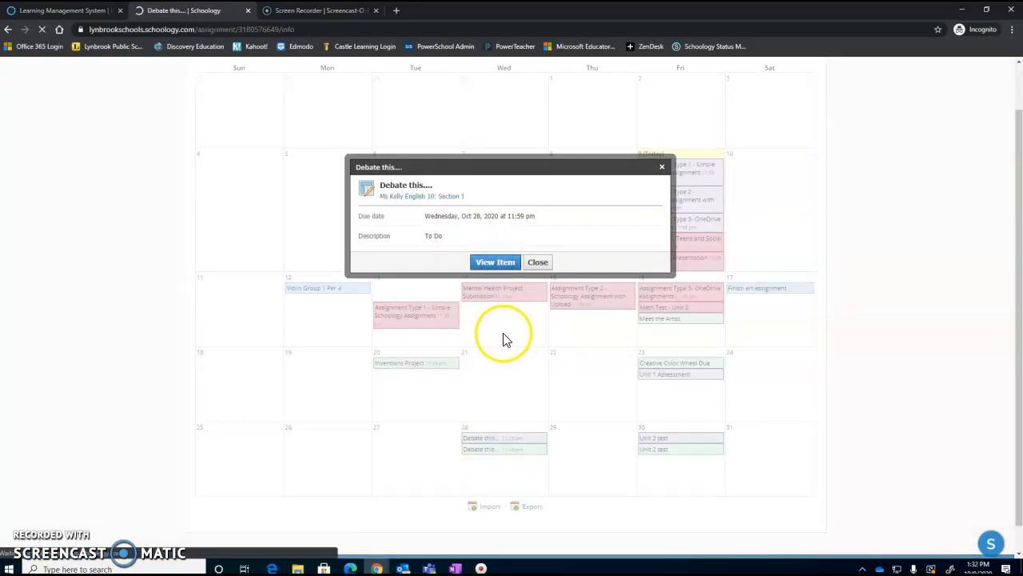
{"action": "left_click", "coordinate": [496, 262]}
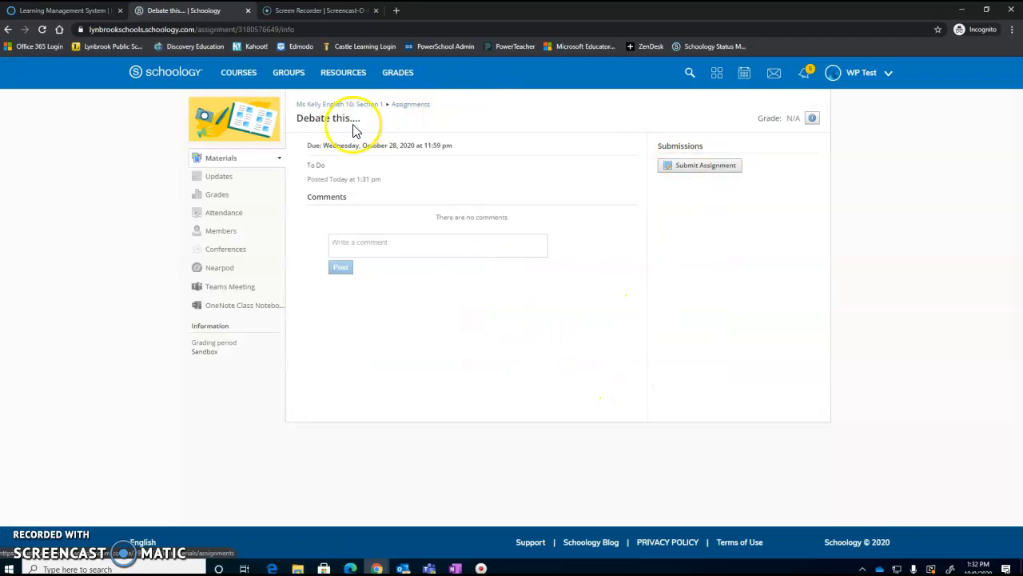
{"action": "mouse_move", "coordinate": [703, 164]}
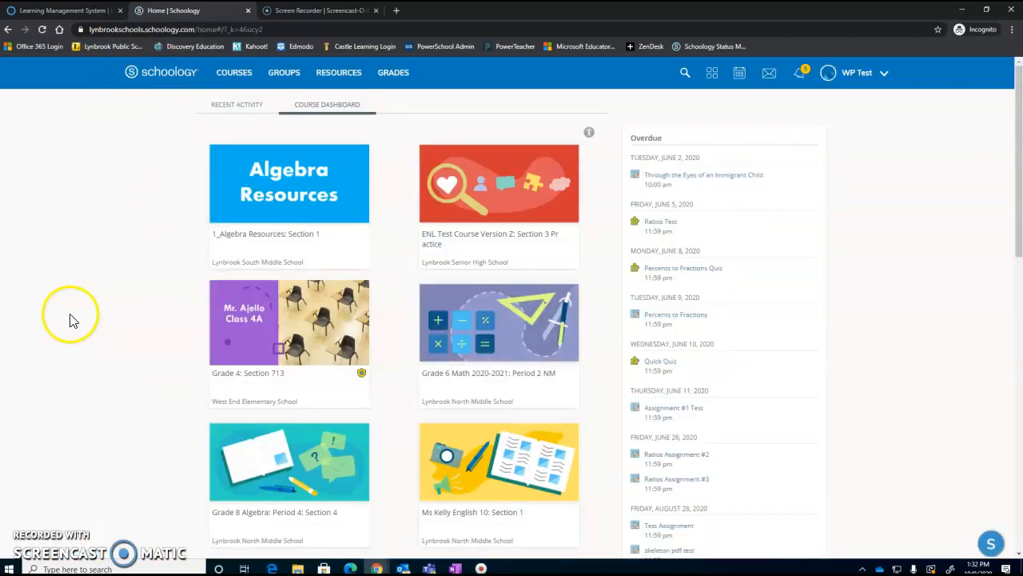
{"action": "mouse_move", "coordinate": [236, 106]}
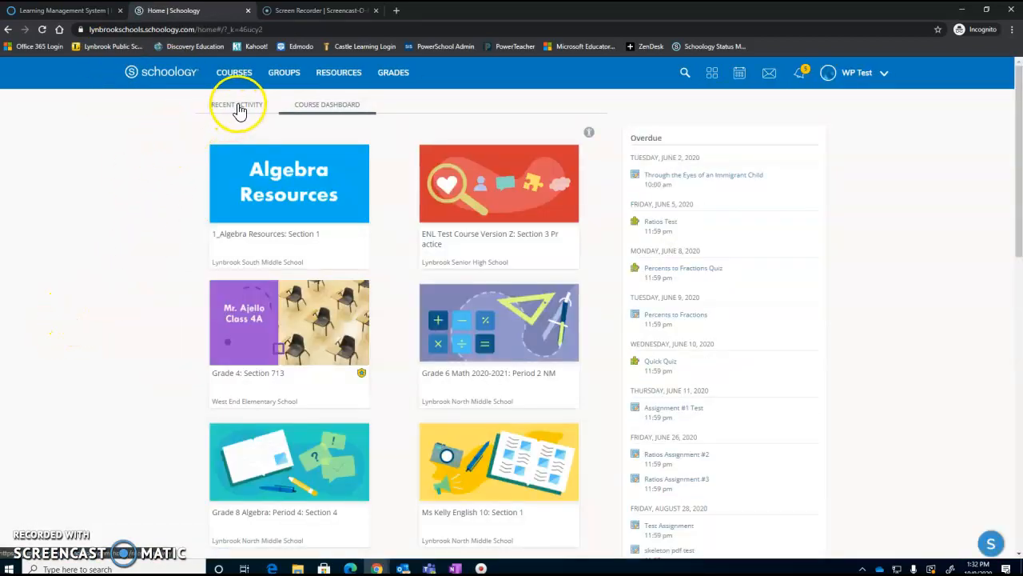
- View the Studio Art Per 1 course calendar showing 'Debate this...' on October 28, then dismiss it
{"action": "left_click", "coordinate": [237, 106]}
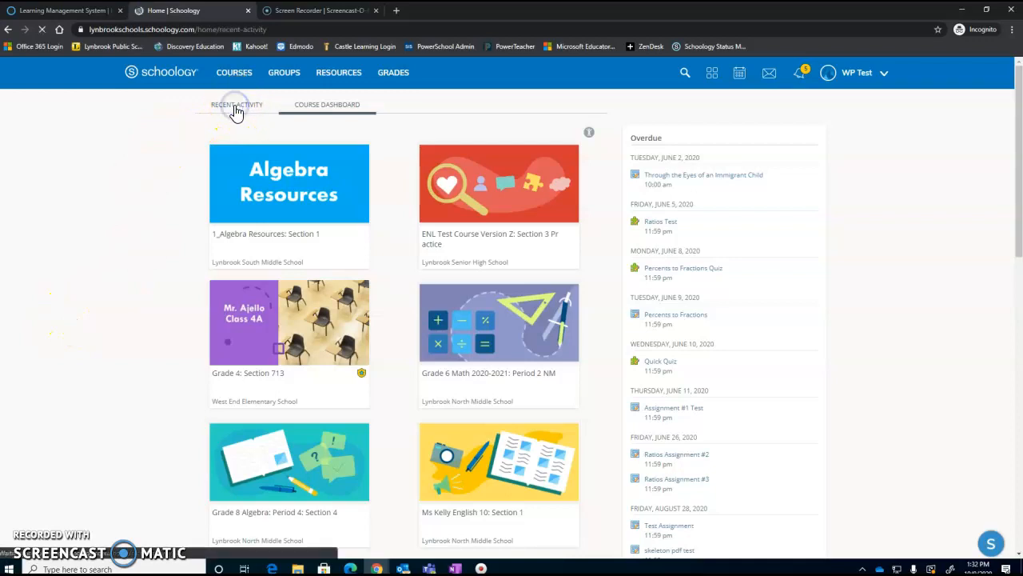
{"action": "left_click", "coordinate": [236, 104]}
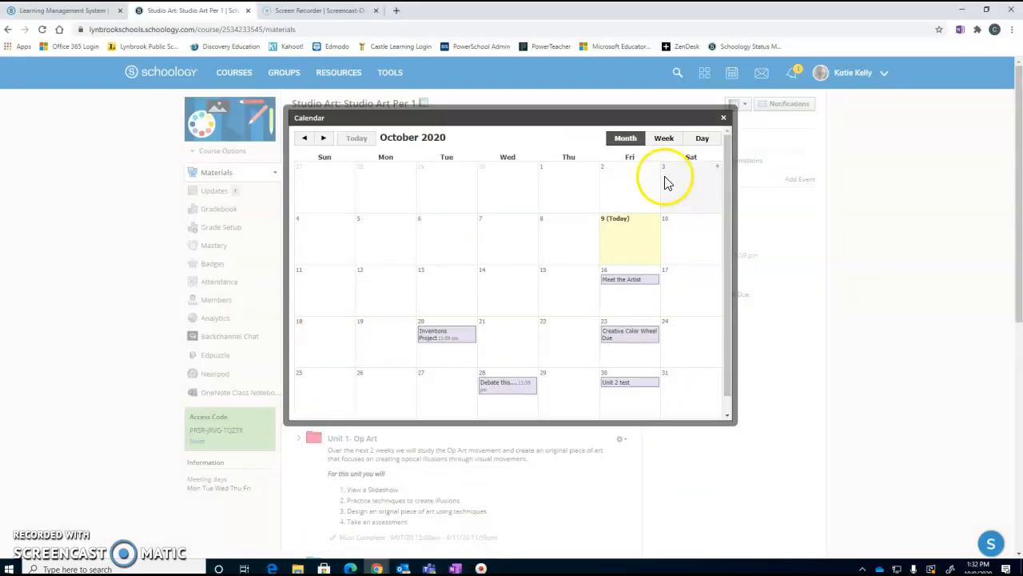
{"action": "left_click", "coordinate": [723, 118]}
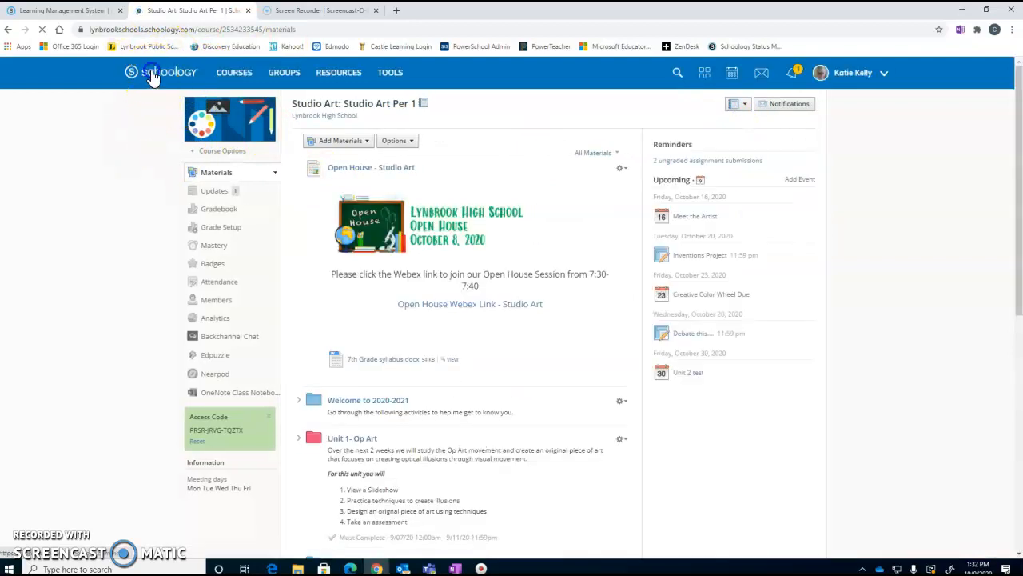
- Start a new event titled 'Reminder' from the home Recent Activity feed
{"action": "left_click", "coordinate": [167, 72]}
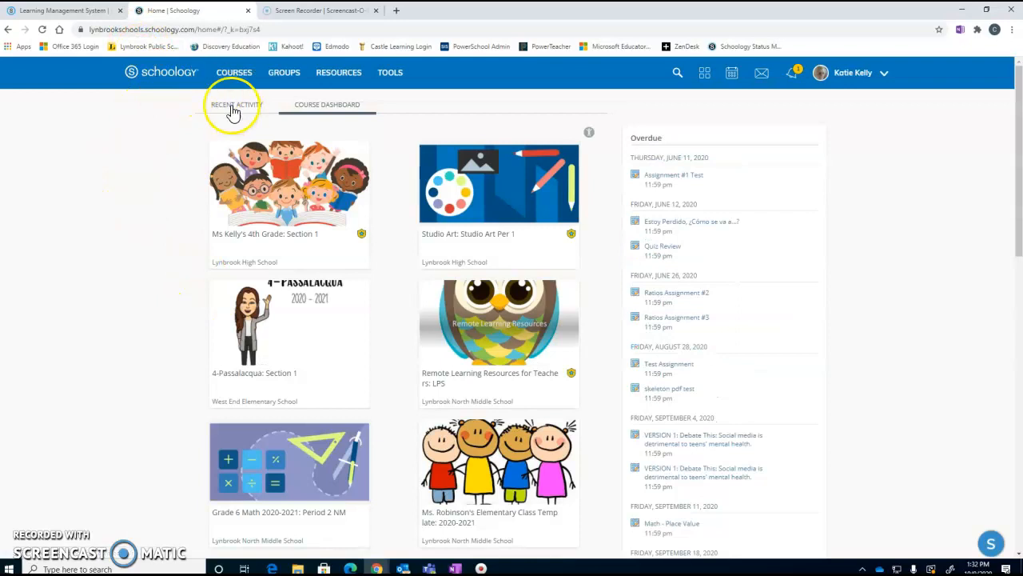
{"action": "left_click", "coordinate": [237, 105]}
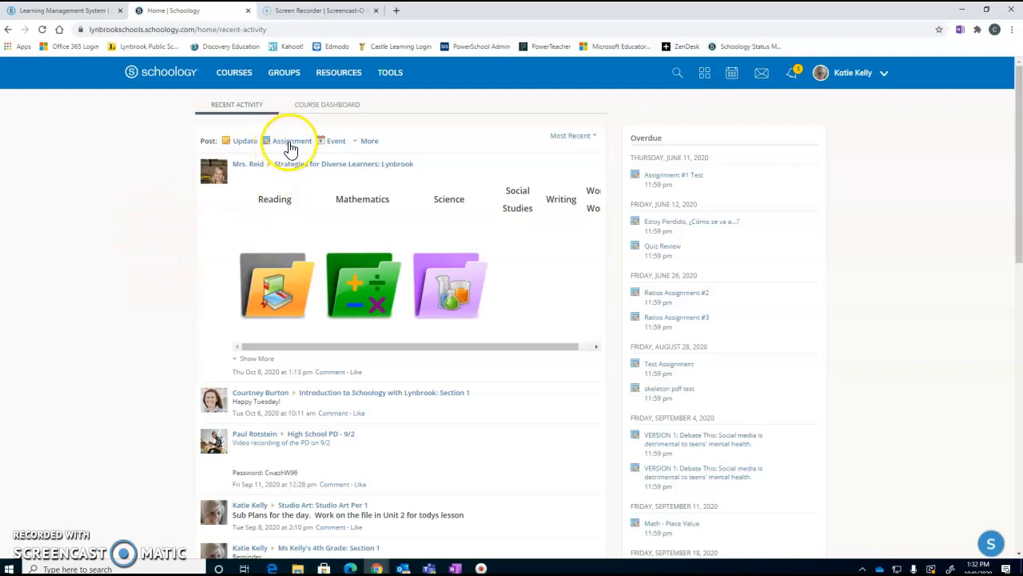
{"action": "left_click", "coordinate": [336, 140]}
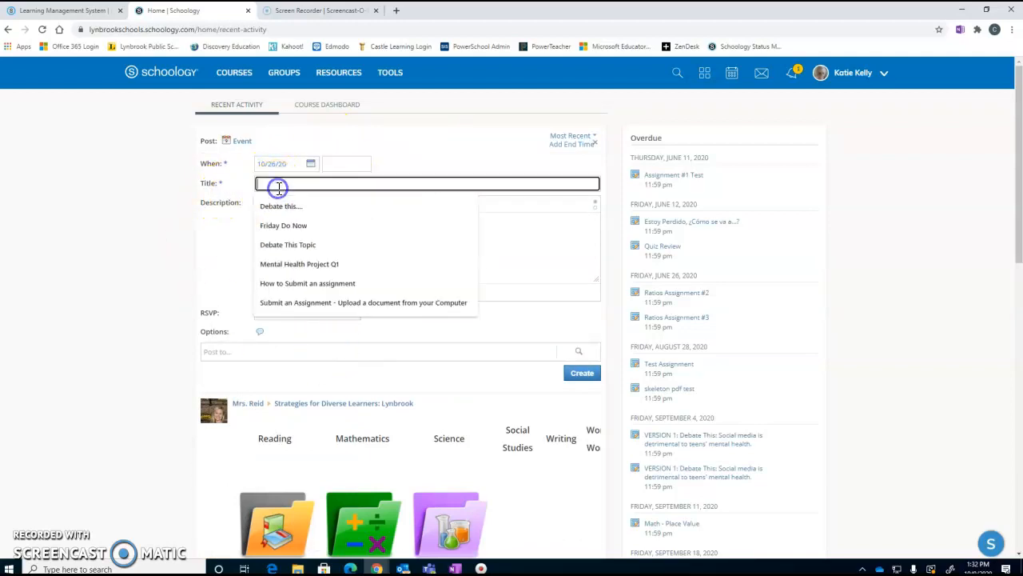
{"action": "type", "text": "Reminder"}
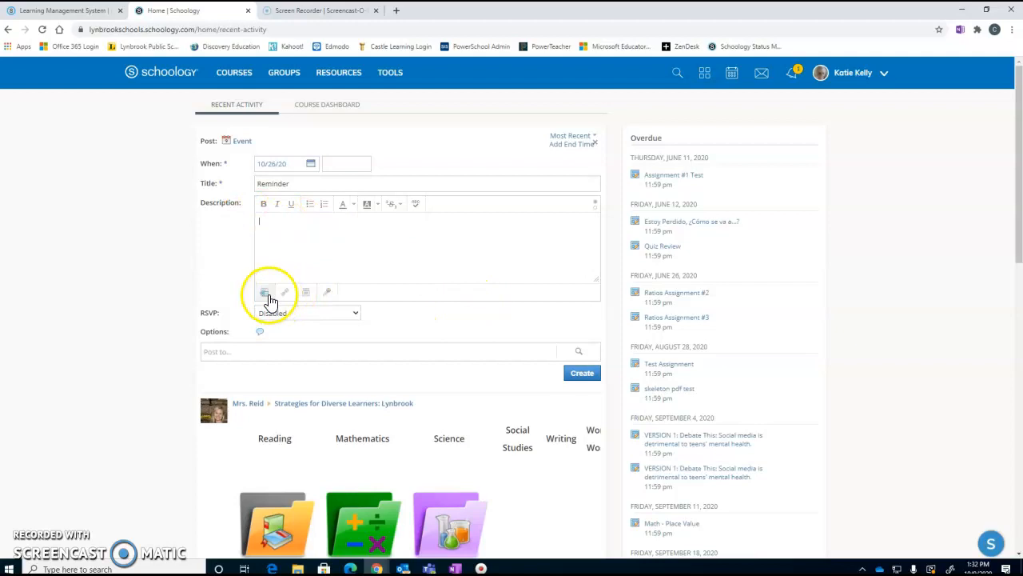
{"action": "mouse_move", "coordinate": [285, 291]}
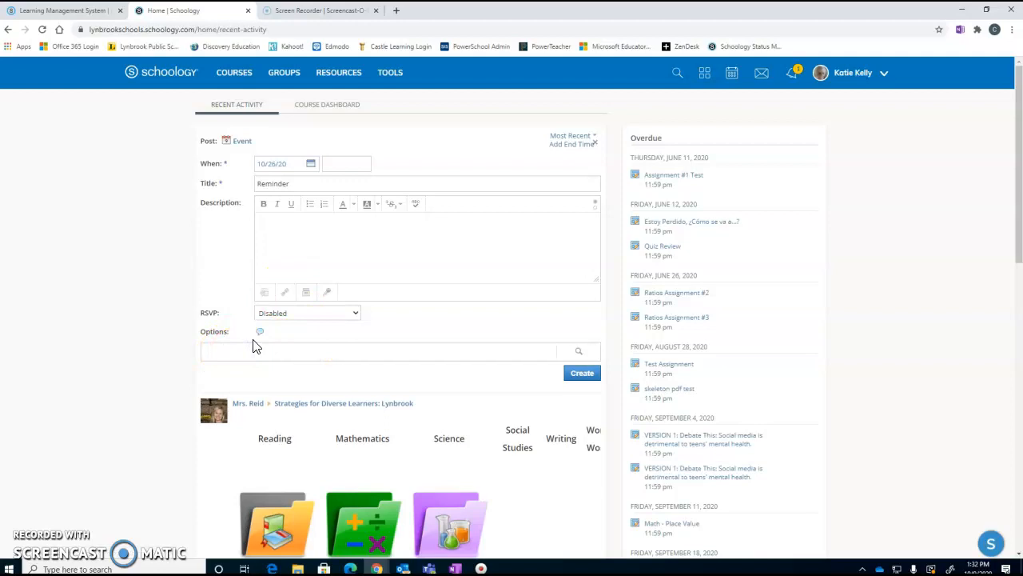
- Share the Reminder event to Studio Art Per 1 and the 4th Grade section and create it
{"action": "type", "text": "stu"}
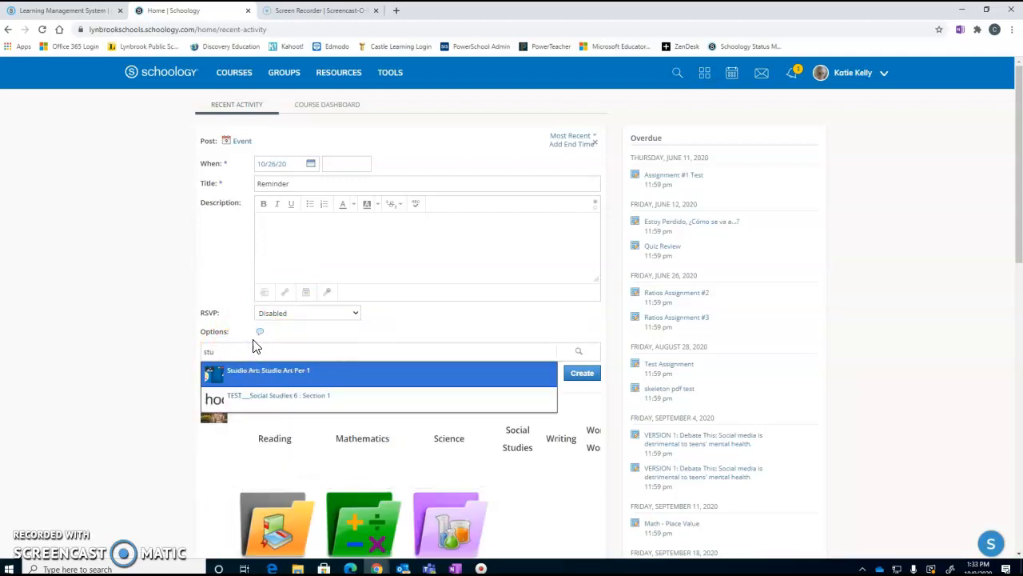
{"action": "left_click", "coordinate": [269, 369]}
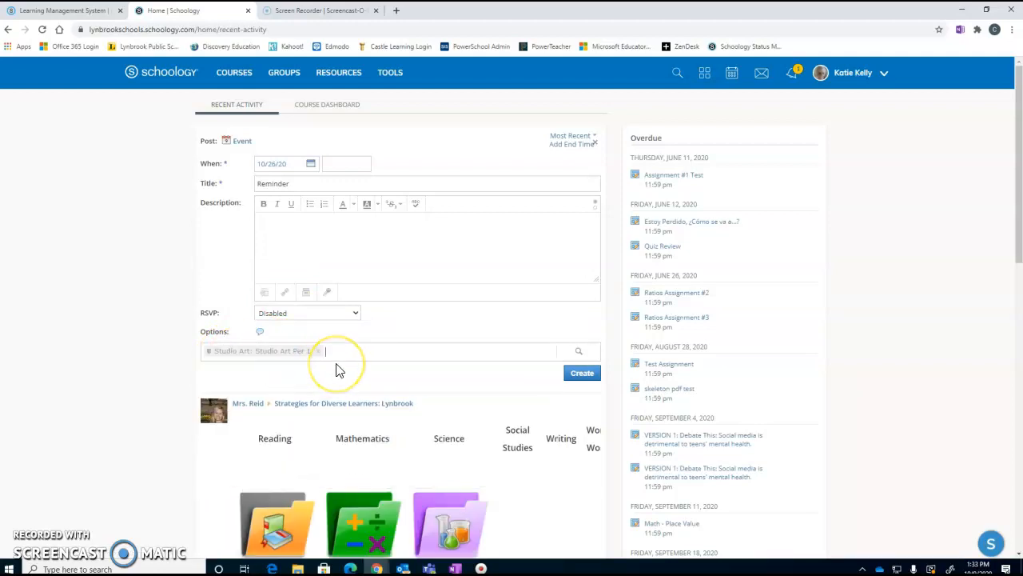
{"action": "type", "text": "grad"}
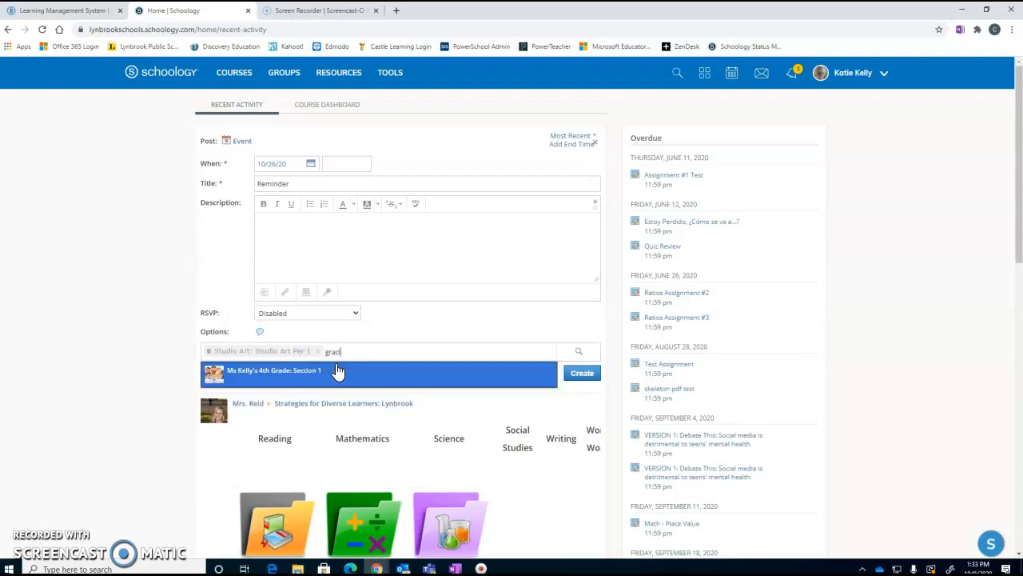
{"action": "left_click", "coordinate": [273, 371]}
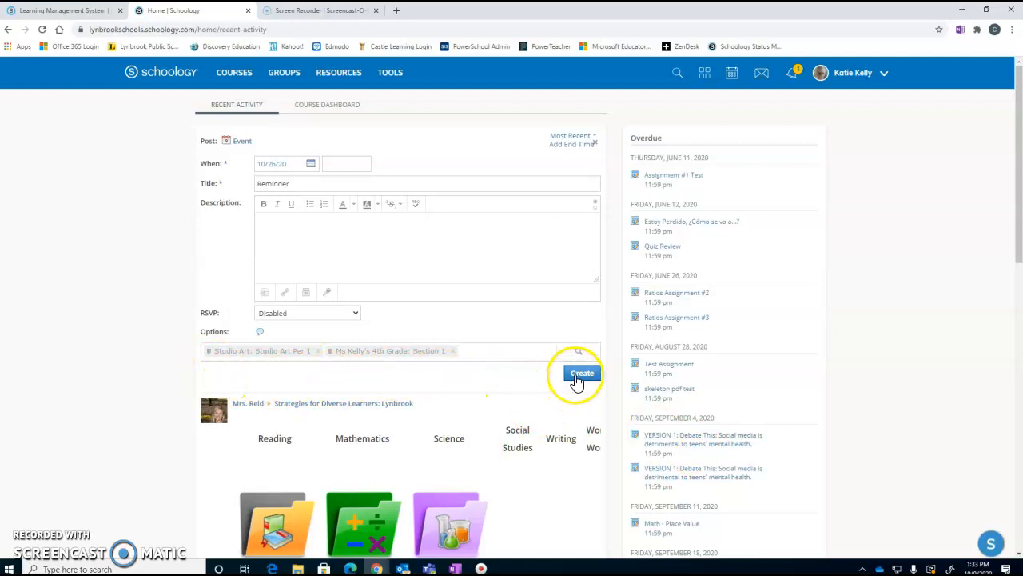
{"action": "left_click", "coordinate": [582, 374]}
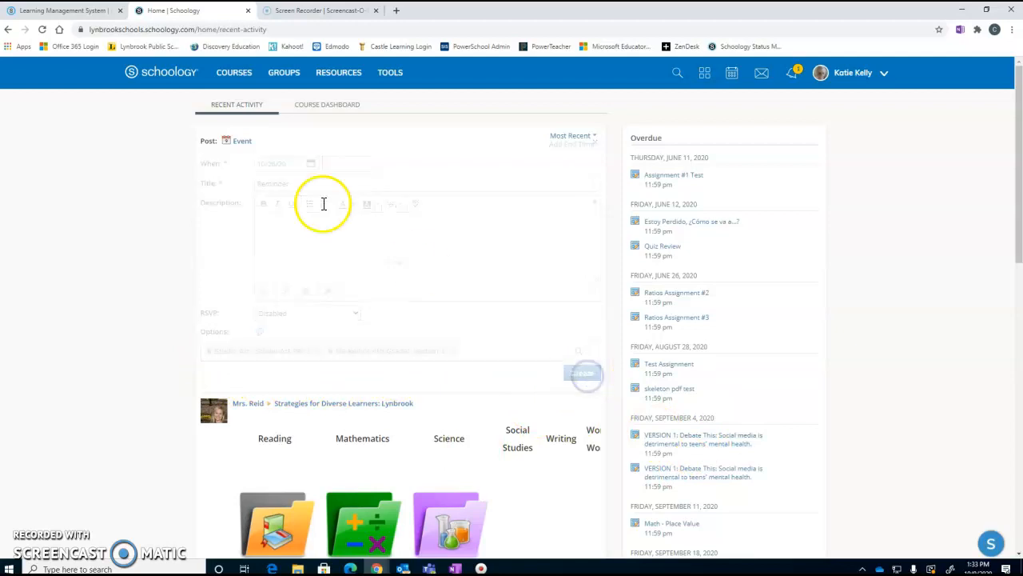
{"action": "left_click", "coordinate": [582, 374]}
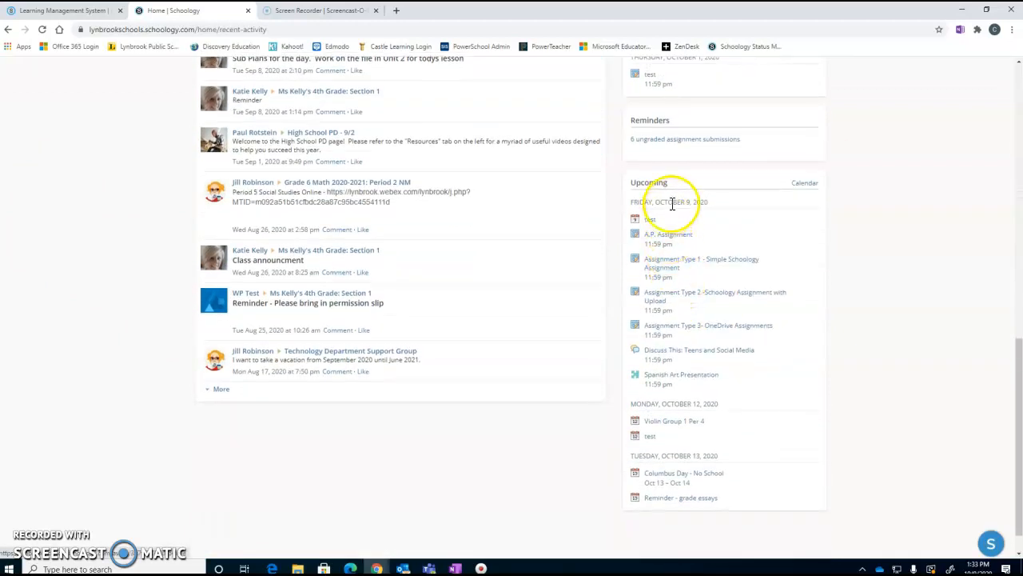
{"action": "mouse_move", "coordinate": [659, 311]}
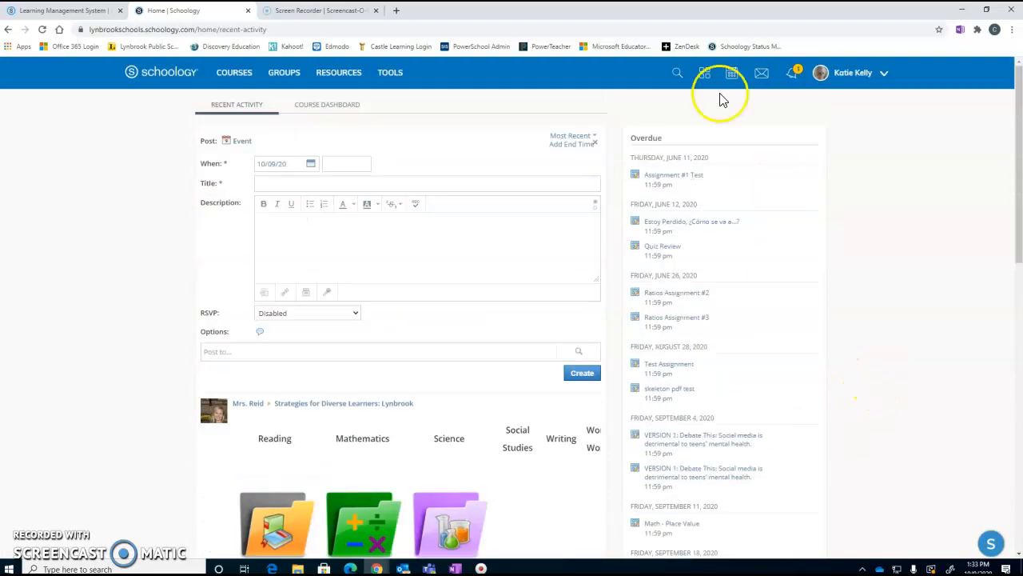
- View the October 2020 calendar with the Reminder events on October 26
{"action": "left_click", "coordinate": [735, 74]}
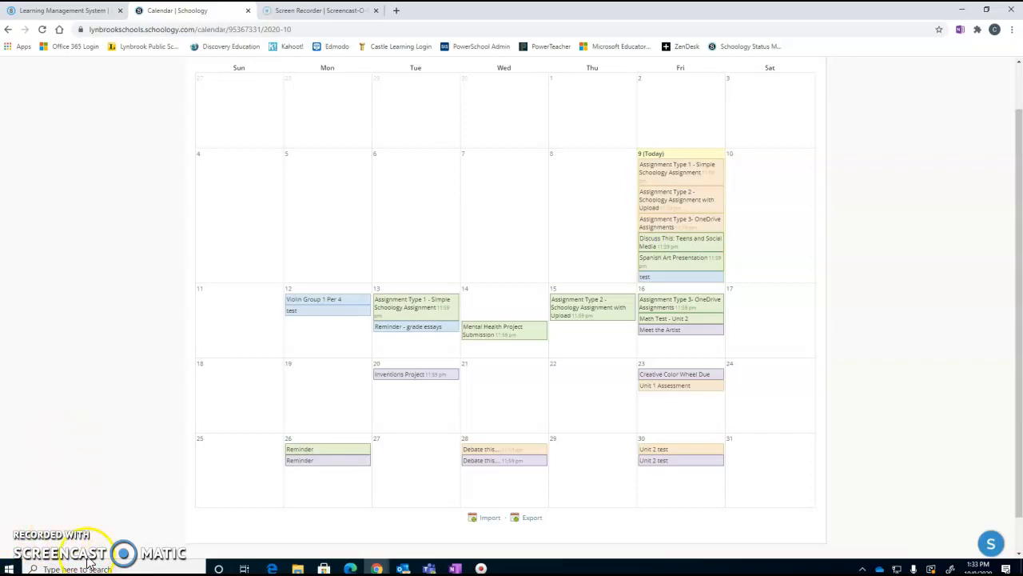
{"action": "scroll", "scroll_direction": "down", "scroll_amount": 3}
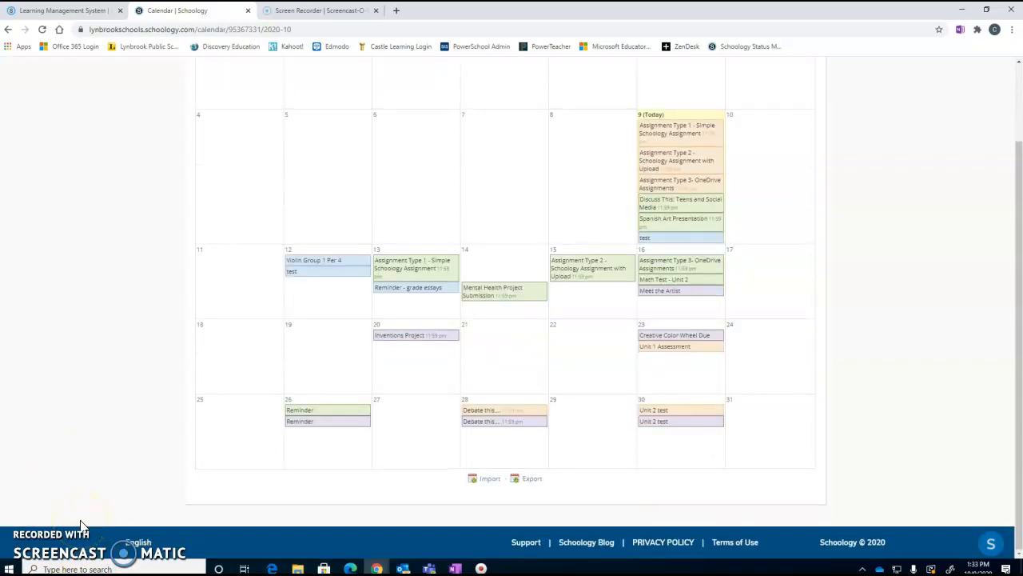